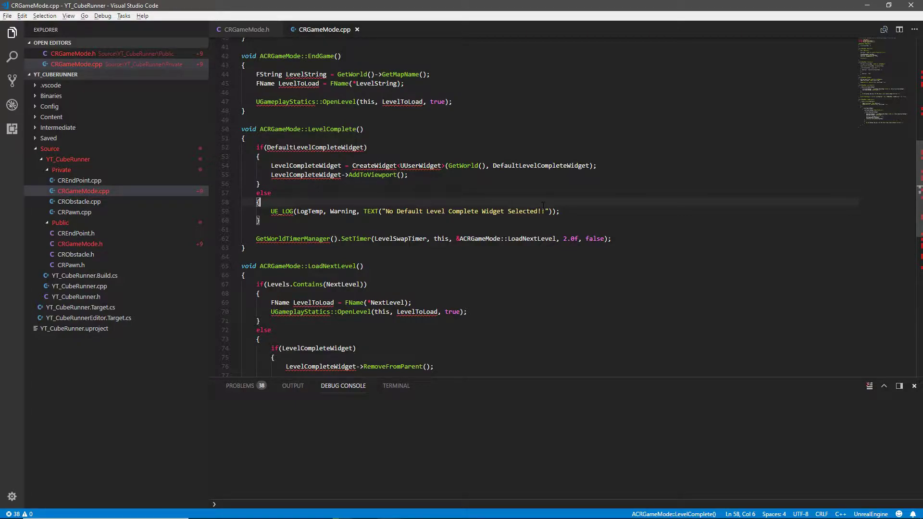
{"action": "mouse_move", "coordinate": [168, 213]}
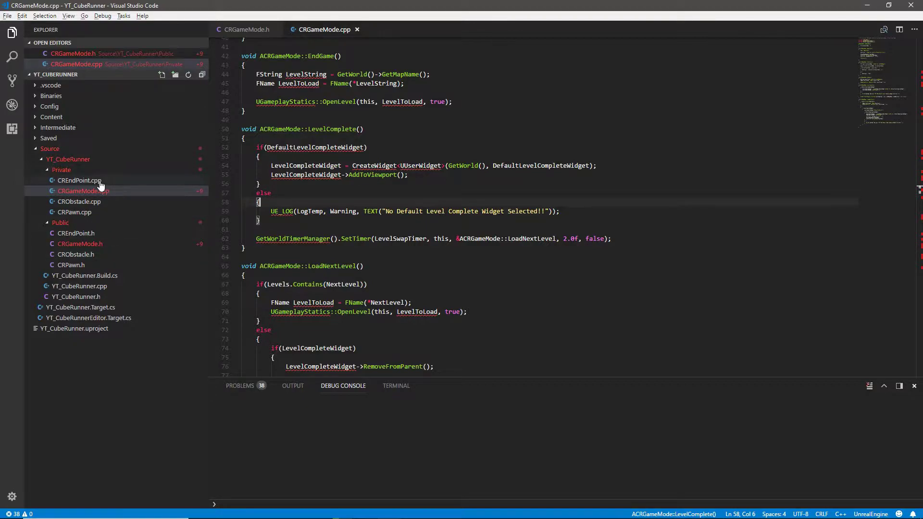
{"action": "mouse_move", "coordinate": [107, 187]}
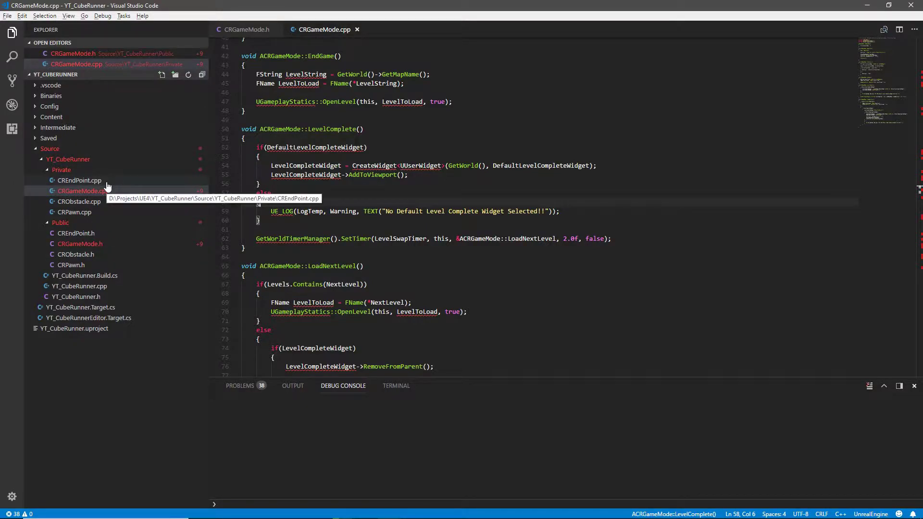
{"action": "mouse_move", "coordinate": [96, 212]}
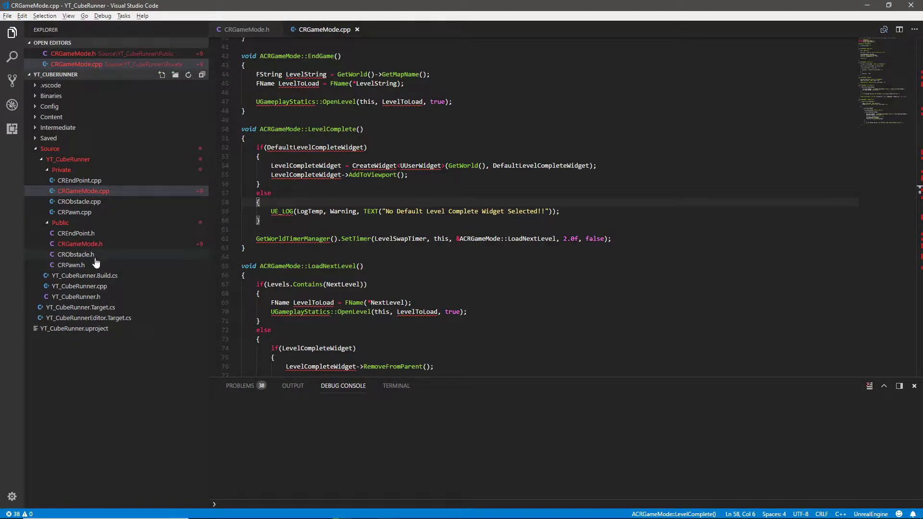
Leave only CRObstacle.h and CRObstacle.cpp open, closing the CRGameMode files, with the header showing.
{"action": "left_click", "coordinate": [75, 255]}
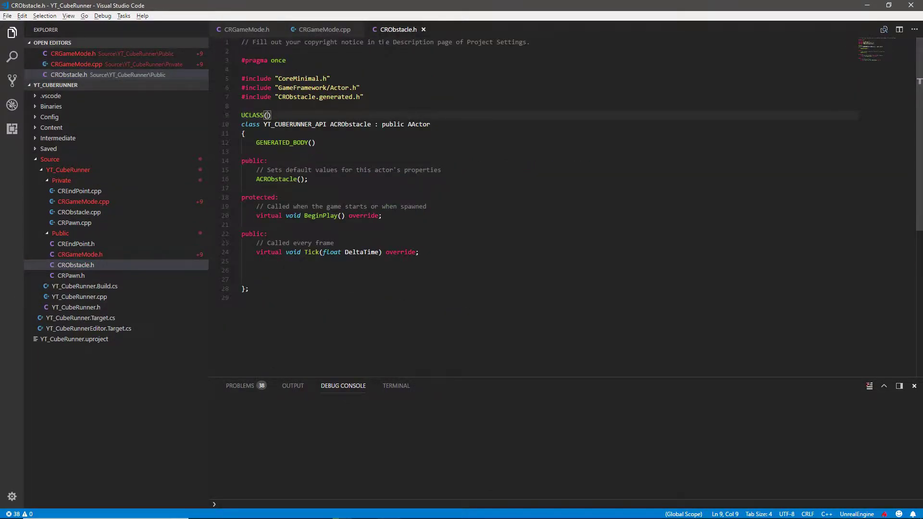
{"action": "left_click", "coordinate": [79, 212]}
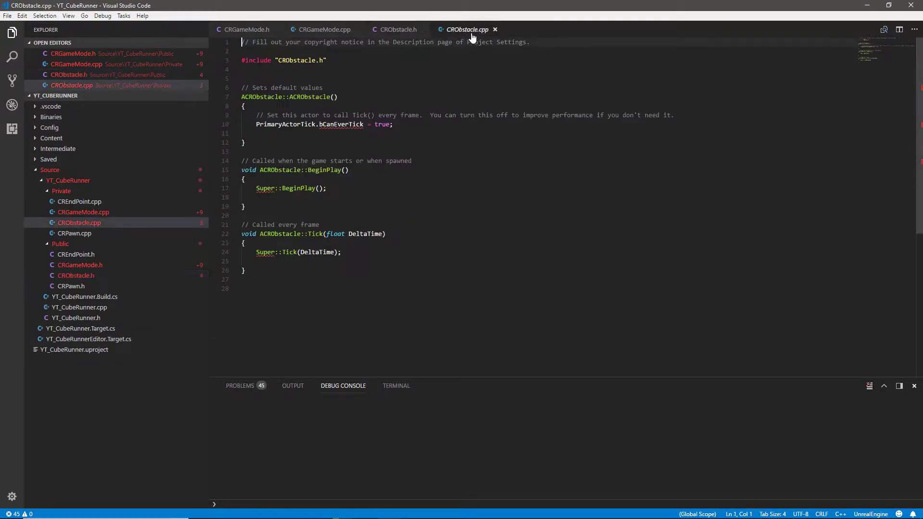
{"action": "mouse_move", "coordinate": [277, 29]}
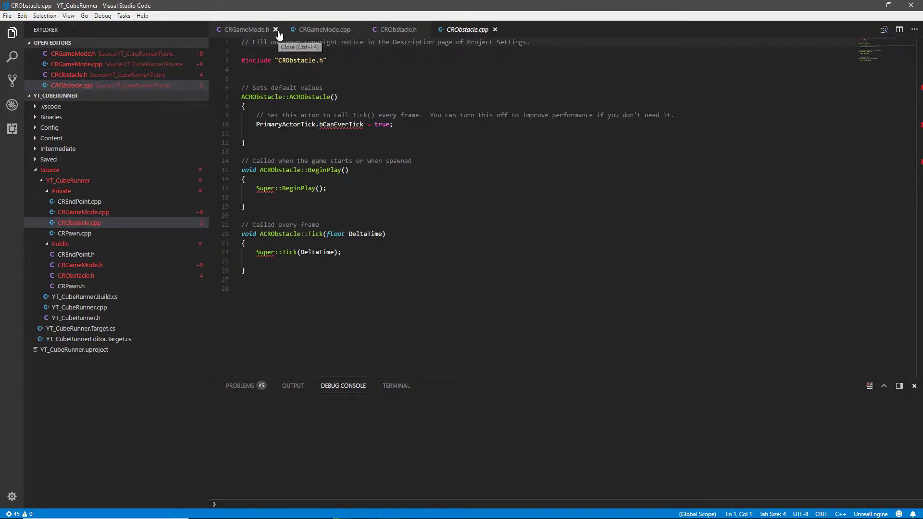
{"action": "left_click", "coordinate": [276, 29]}
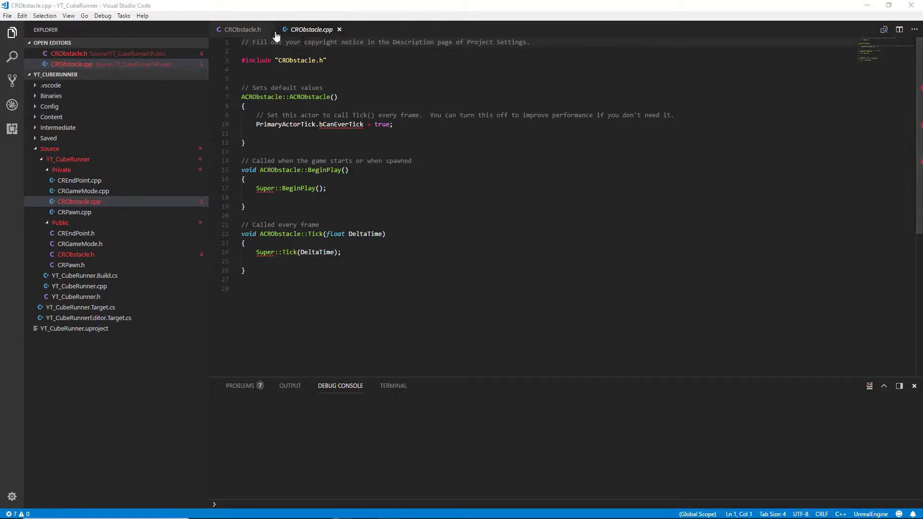
{"action": "left_click", "coordinate": [240, 29]}
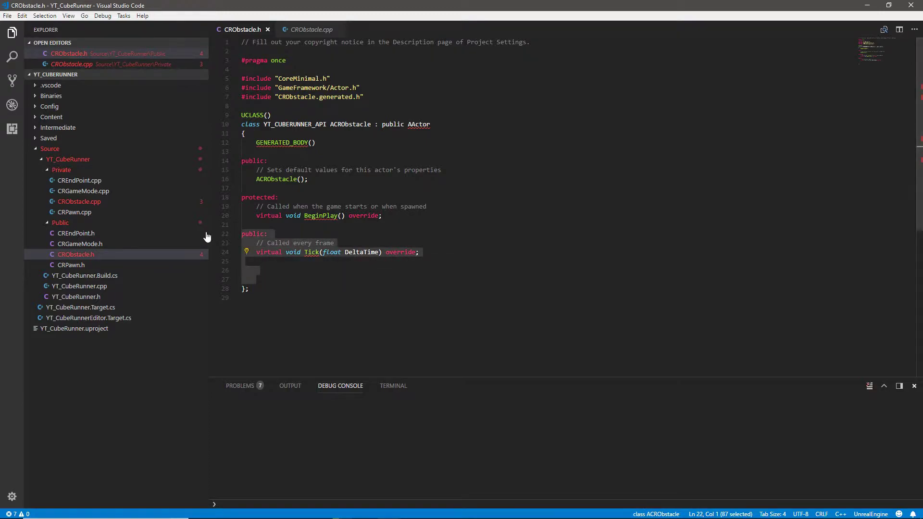
Replace the Tick block with a private: section and a UPROPERTY(VisibleAnywhere, BlueprintReadOnly, meta=(AllowPrivateAccess="true"), Category="Setup") line.
{"action": "type", "text": "priv"}
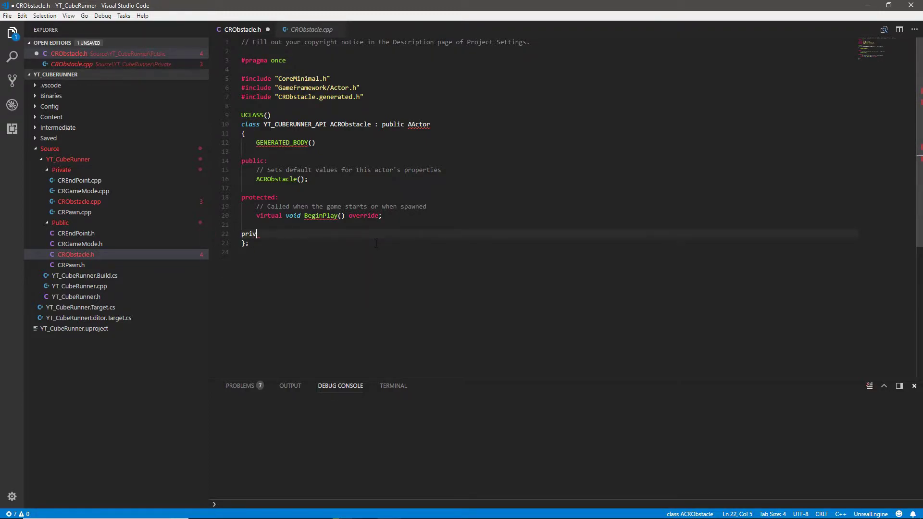
{"action": "type", "text": "ate:"}
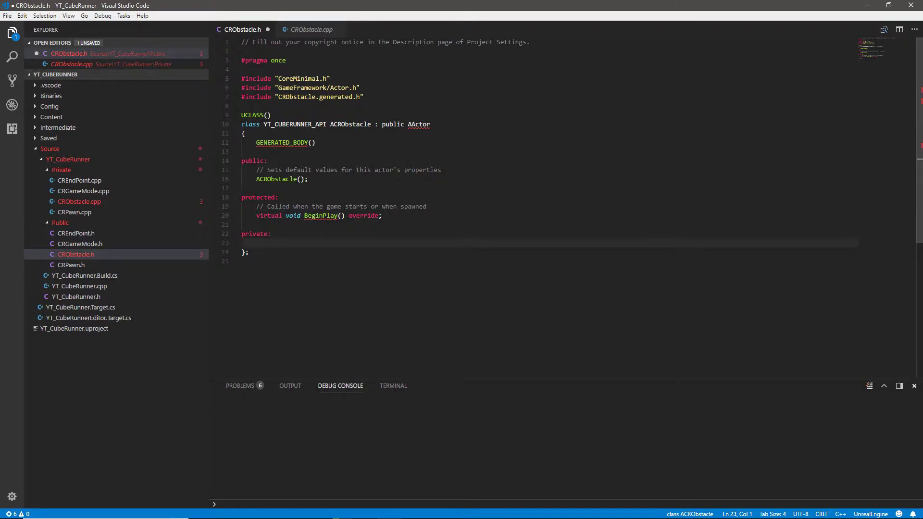
{"action": "key", "text": "Enter"}
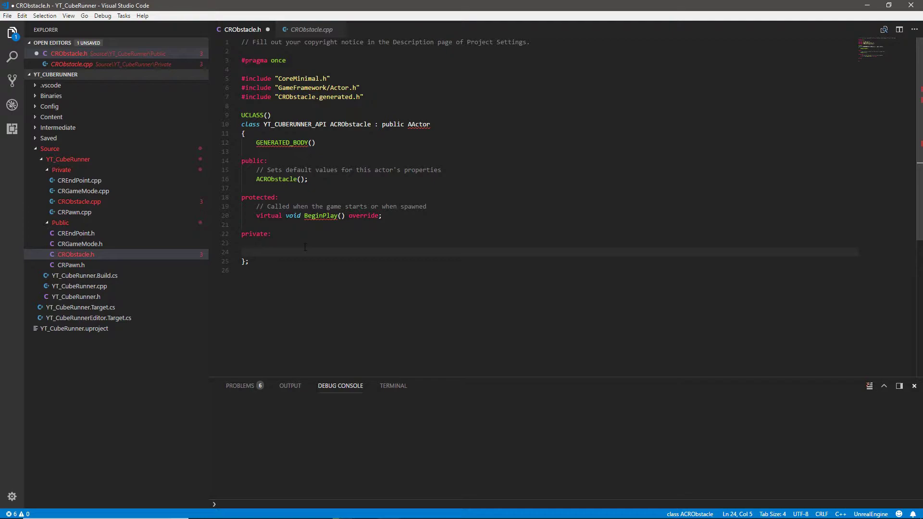
{"action": "type", "text": "UPROPERTY()"}
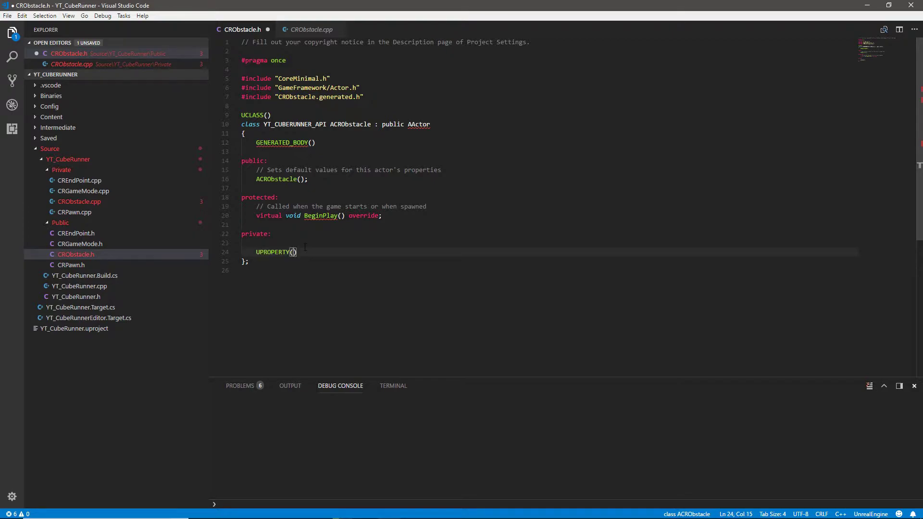
{"action": "type", "text": "VisibleAnywhere,"}
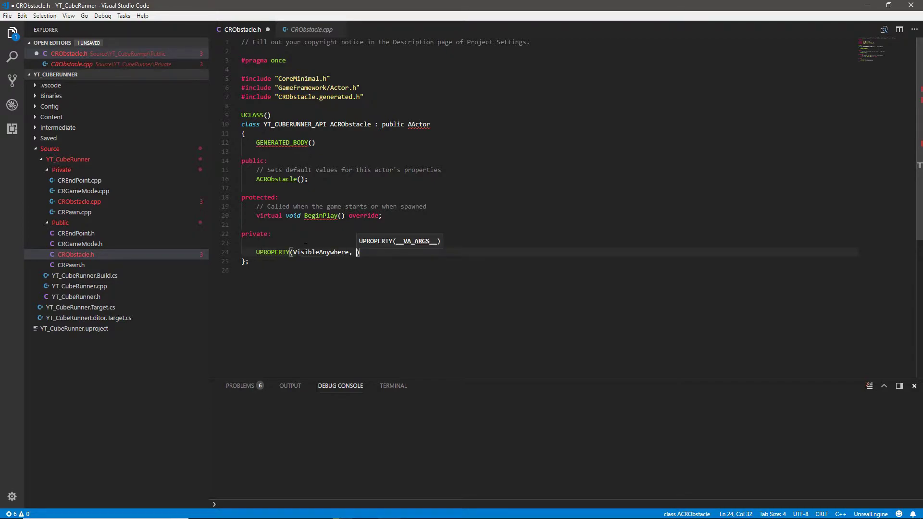
{"action": "type", "text": "BlueprintReadOnly,"}
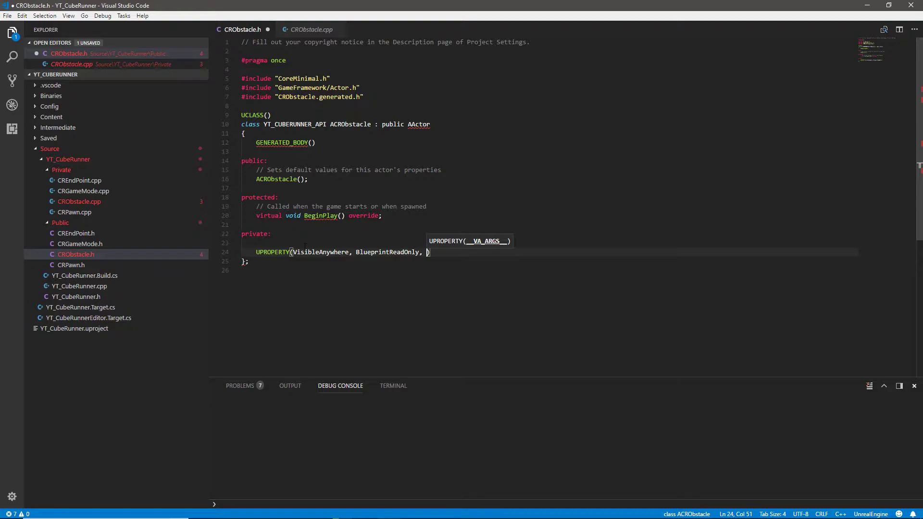
{"action": "type", "text": "meta = ("}
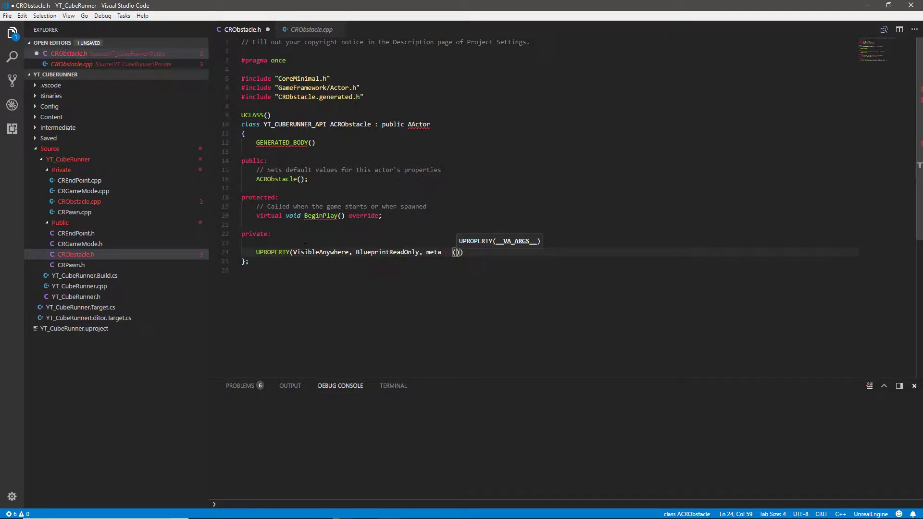
{"action": "type", "text": "AllowPrivateAccess = \"true\""}
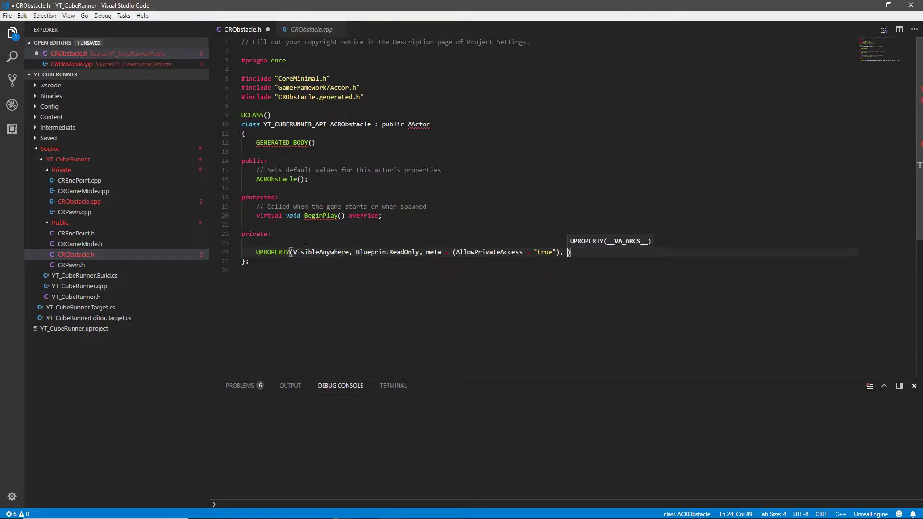
{"action": "type", "text": "Category = \"Setup\")"}
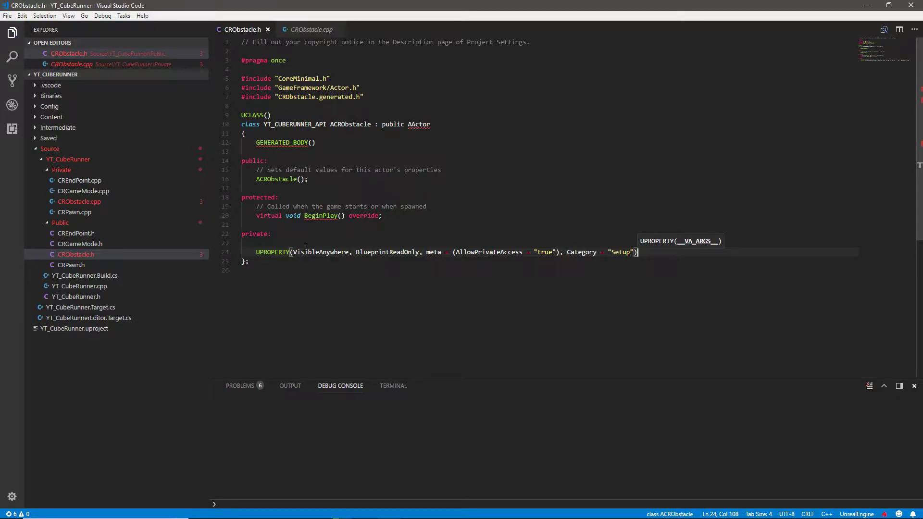
Declare UStaticMeshComponent* Cube; beneath the property specifier.
{"action": "key", "text": "Enter"}
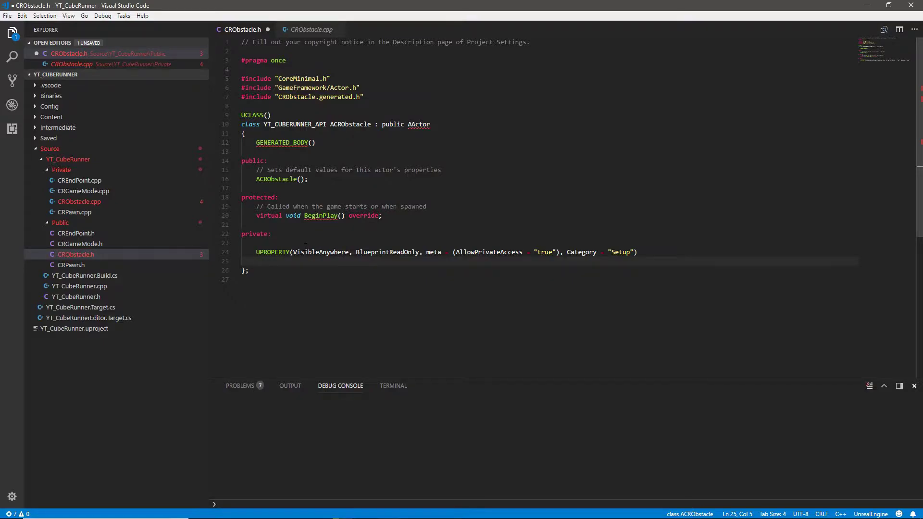
{"action": "type", "text": "U"}
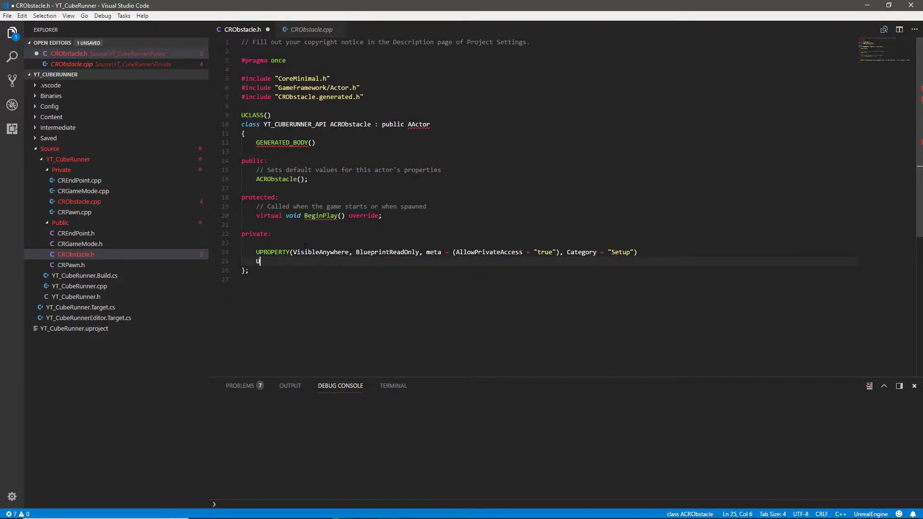
{"action": "type", "text": "UStaticMeshComponent*"}
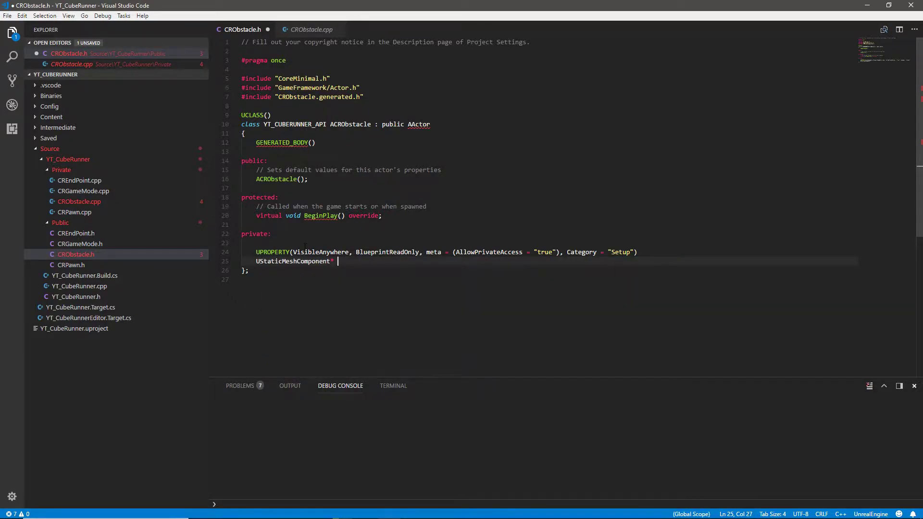
{"action": "type", "text": "Cube;"}
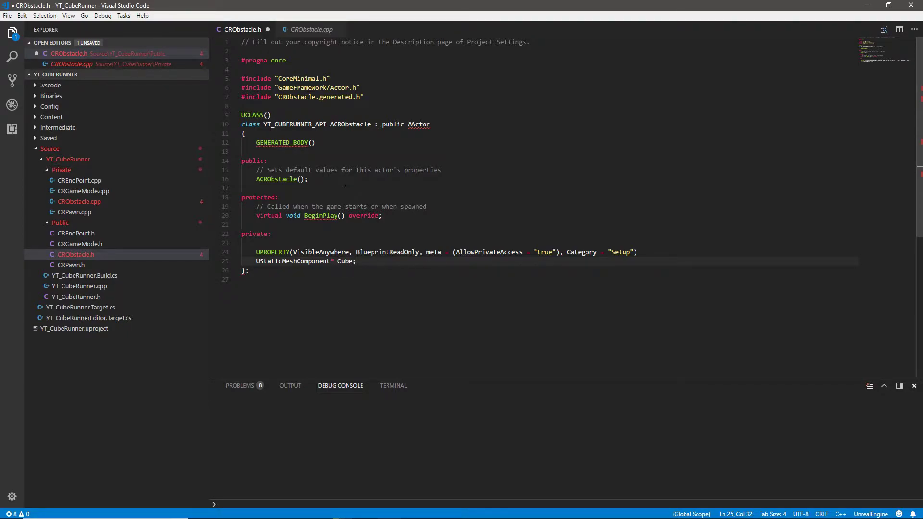
{"action": "mouse_move", "coordinate": [248, 40]}
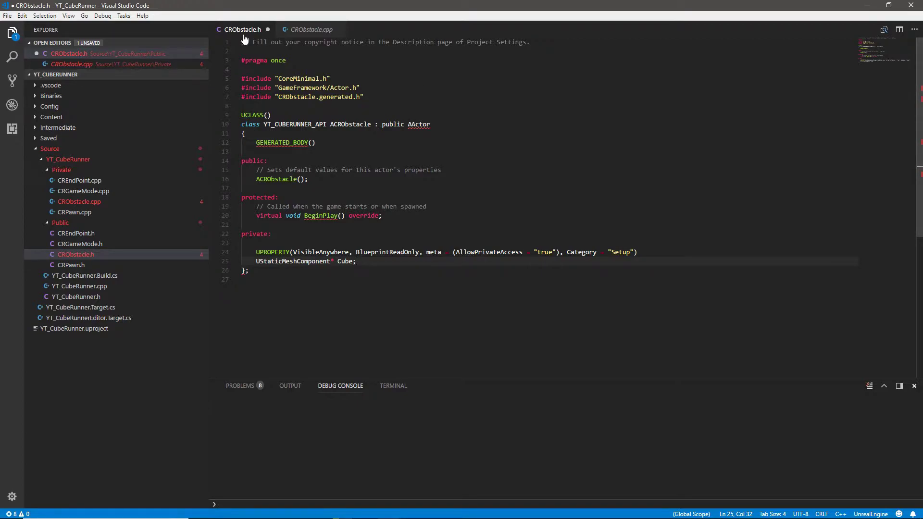
In CRObstacle.cpp remove Tick and set PrimaryActorTick.bCanEverTick to false, ready for new constructor lines.
{"action": "left_click", "coordinate": [310, 29]}
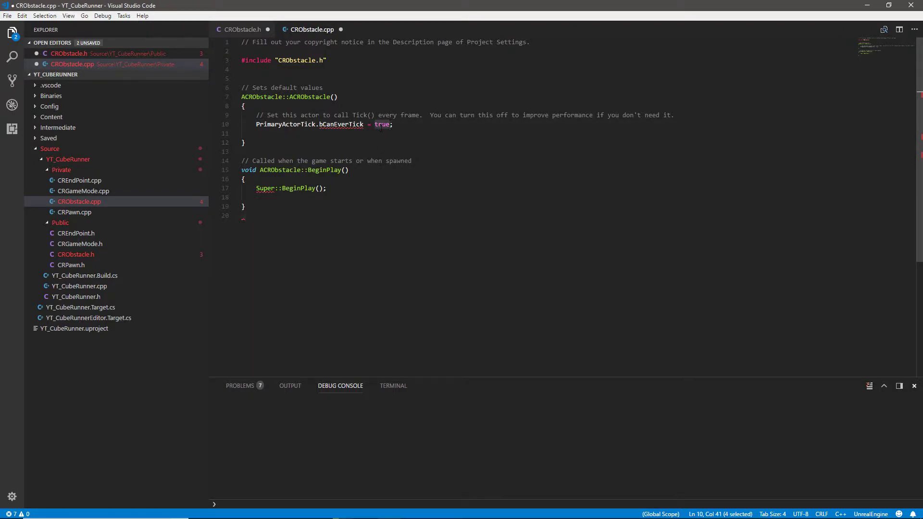
{"action": "type", "text": "false"}
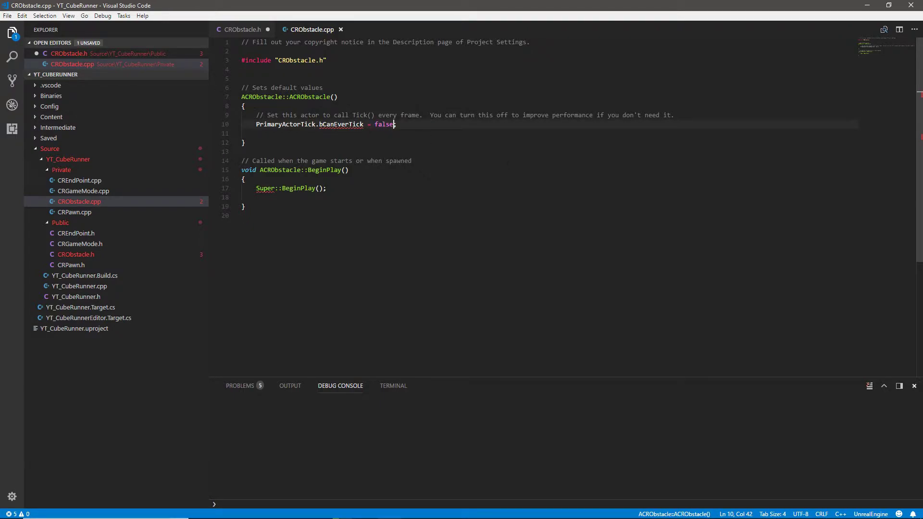
{"action": "mouse_move", "coordinate": [444, 235]}
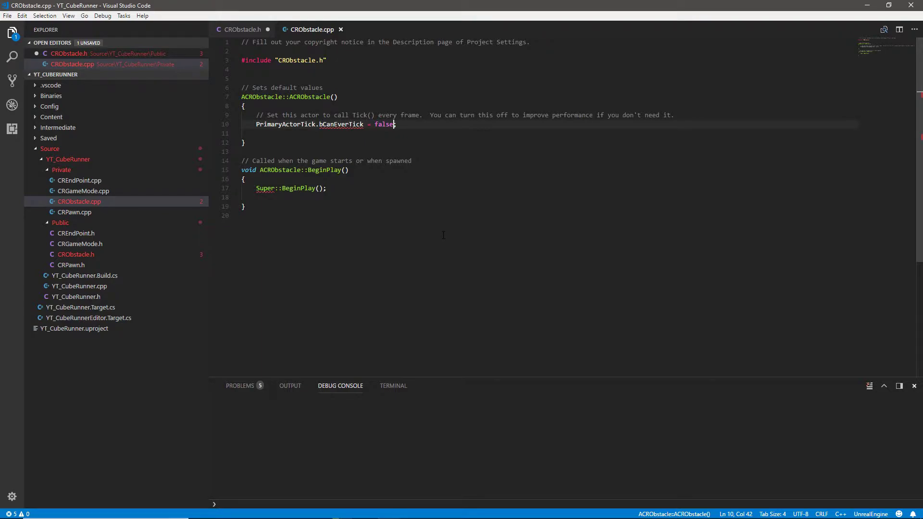
{"action": "key", "text": "Enter"}
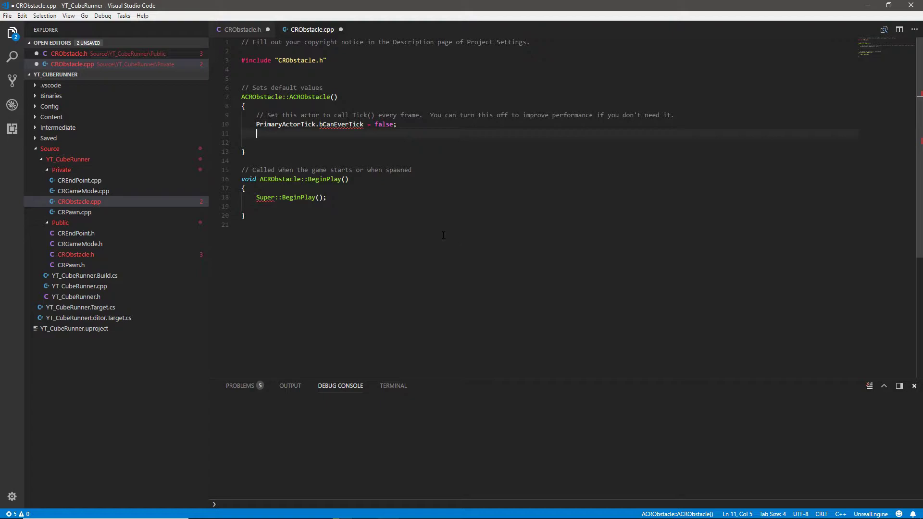
Add Cube = CreateDefaultSubobject<UStaticMeshComponent>(TEXT("Cube")); to the constructor.
{"action": "key", "text": "Enter"}
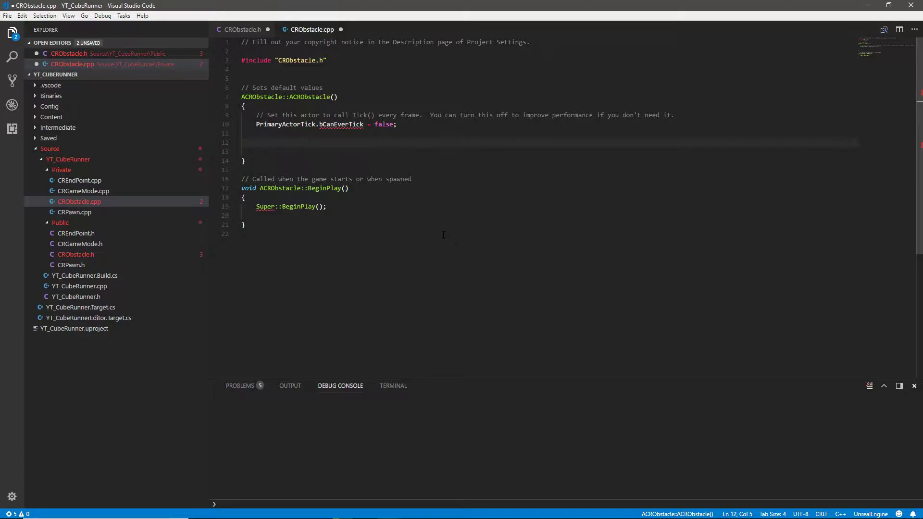
{"action": "type", "text": "c"}
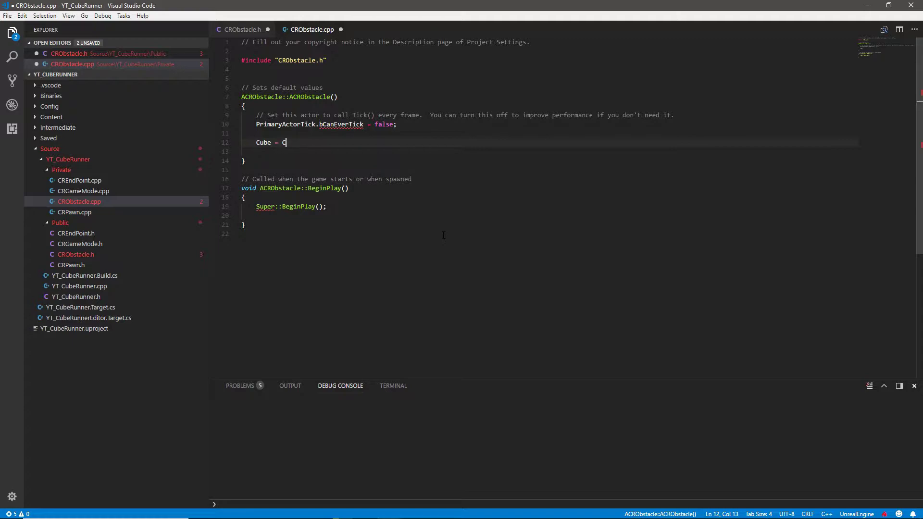
{"action": "type", "text": "reate"}
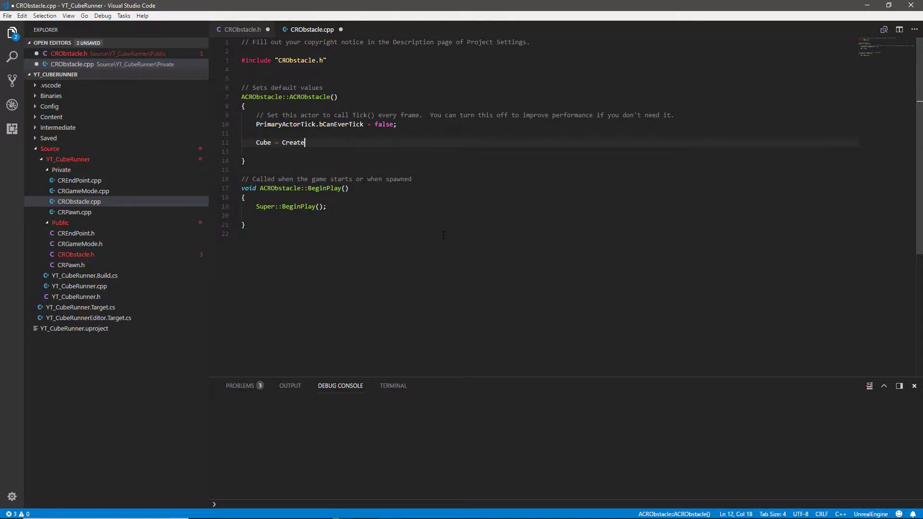
{"action": "type", "text": "DefaultSubobject<"}
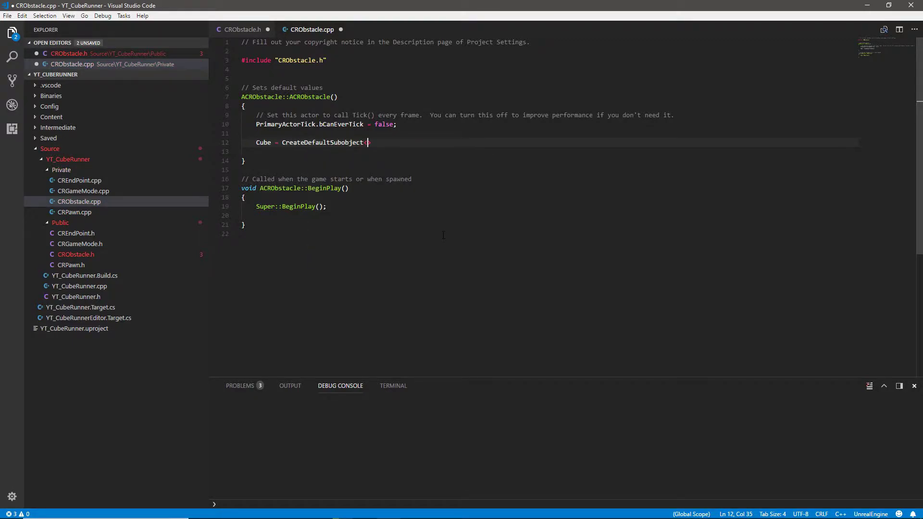
{"action": "type", "text": "<U"}
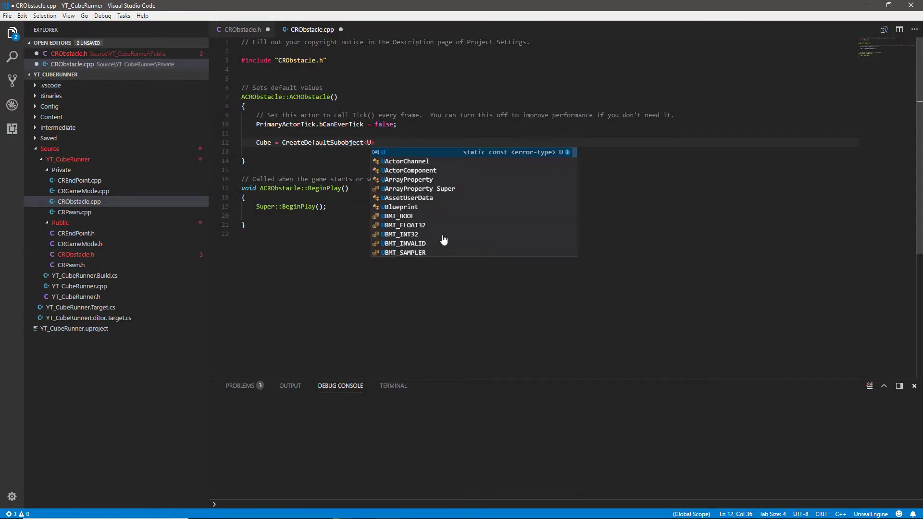
{"action": "type", "text": "UStaticMeshComponent"}
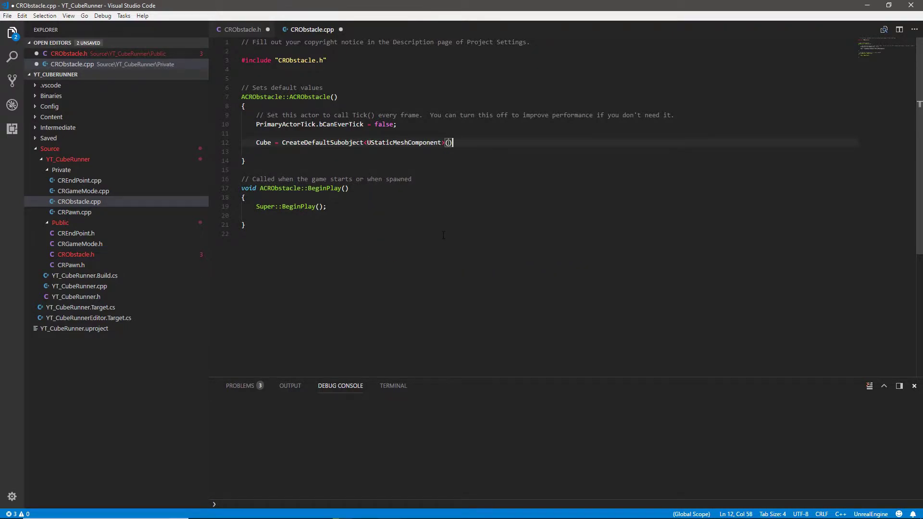
{"action": "type", "text": "TEXT()"}
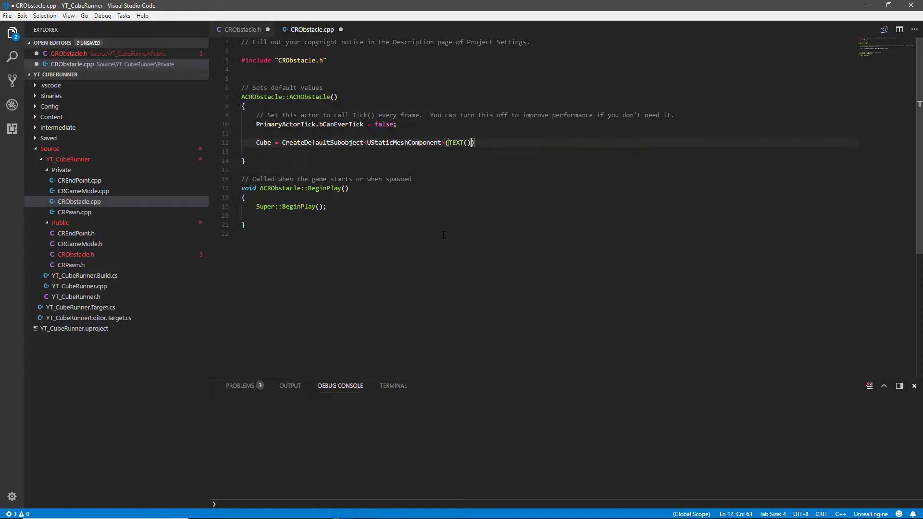
{"action": "type", "text": "\"Cube\""}
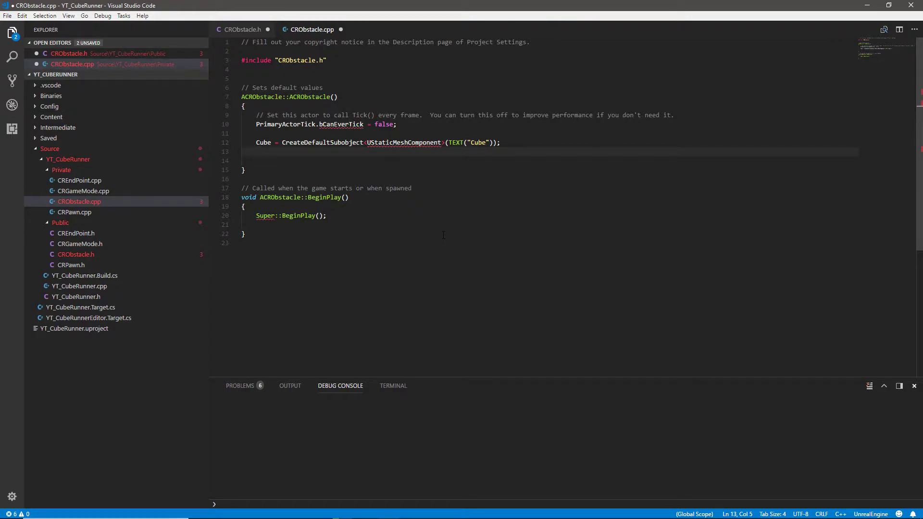
Add RootComponent = Cube; so the cube becomes the root component.
{"action": "type", "text": "RootComponent"}
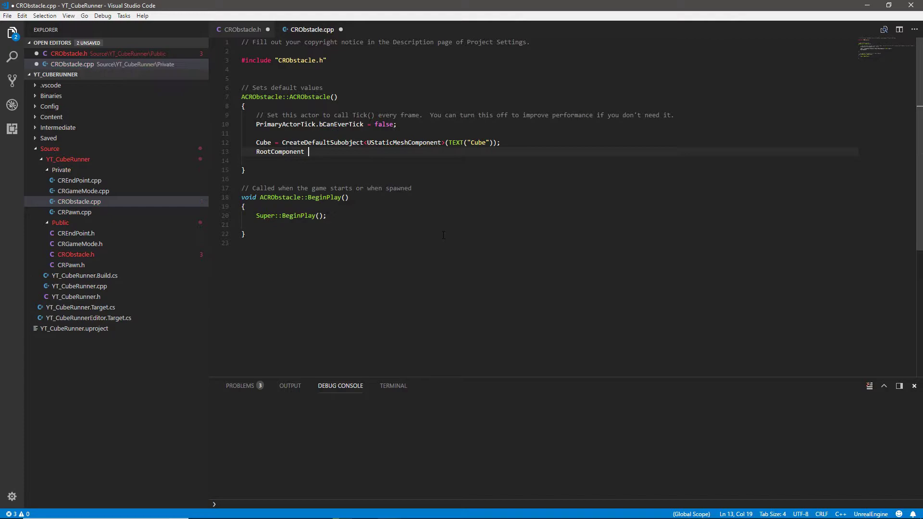
{"action": "type", "text": "="}
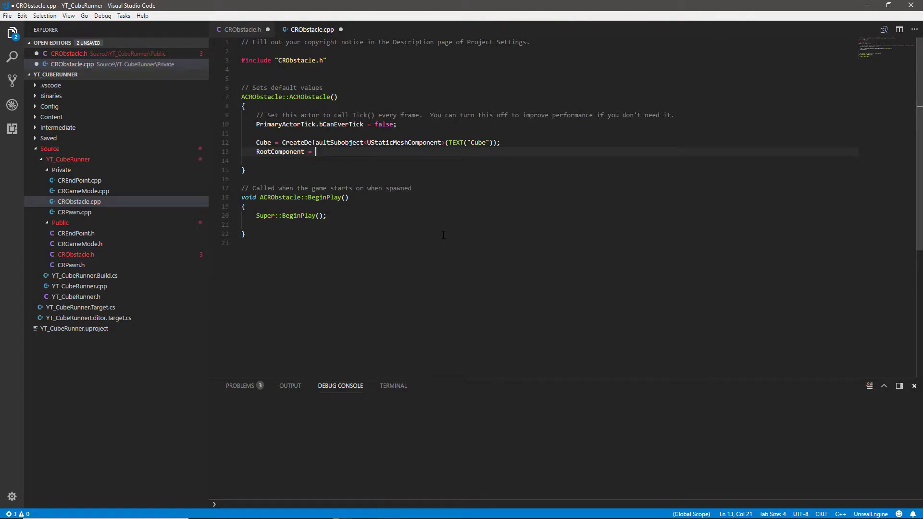
{"action": "type", "text": "Cube;"}
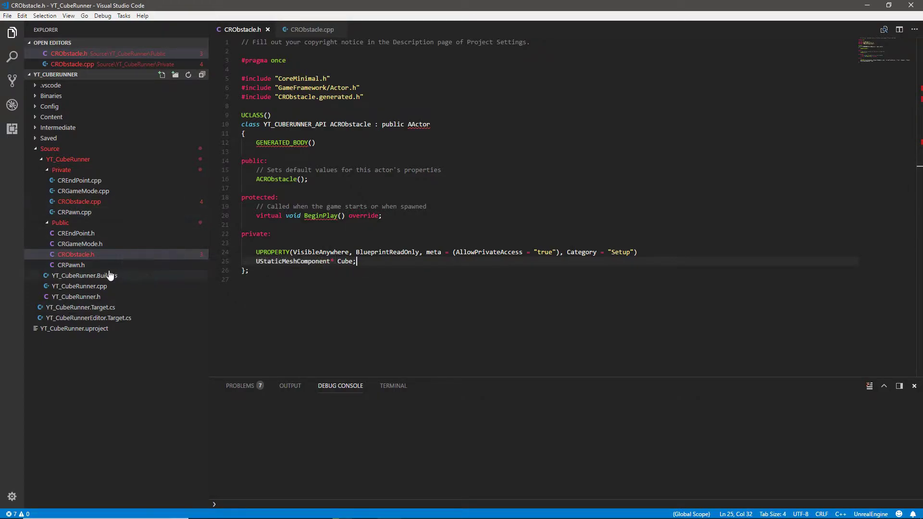
In CREndPoint.h add a private: section with the UPROPERTY line copied from CRObstacle.h.
{"action": "left_click", "coordinate": [75, 233]}
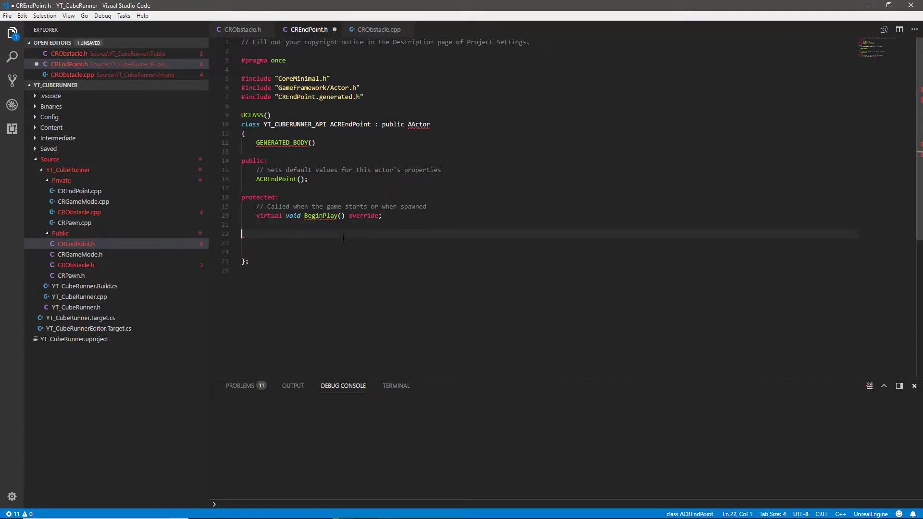
{"action": "type", "text": "private:"}
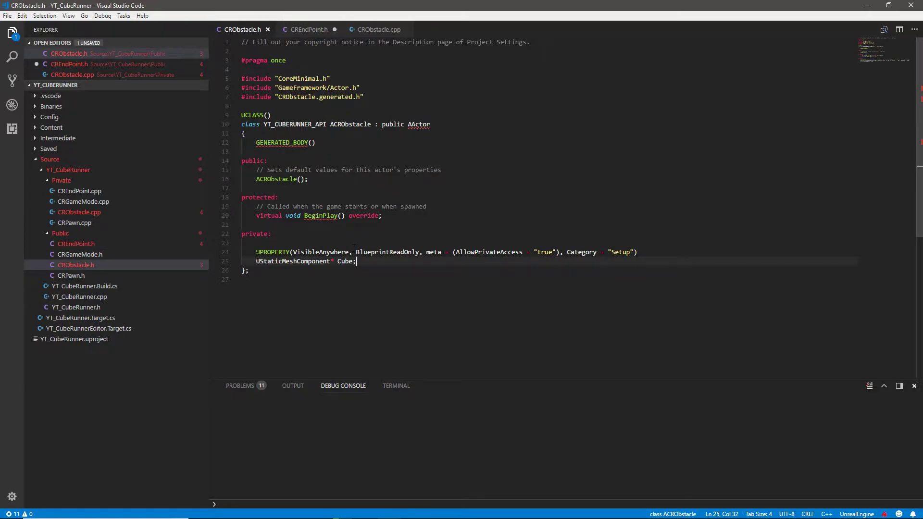
{"action": "left_click", "coordinate": [309, 30]}
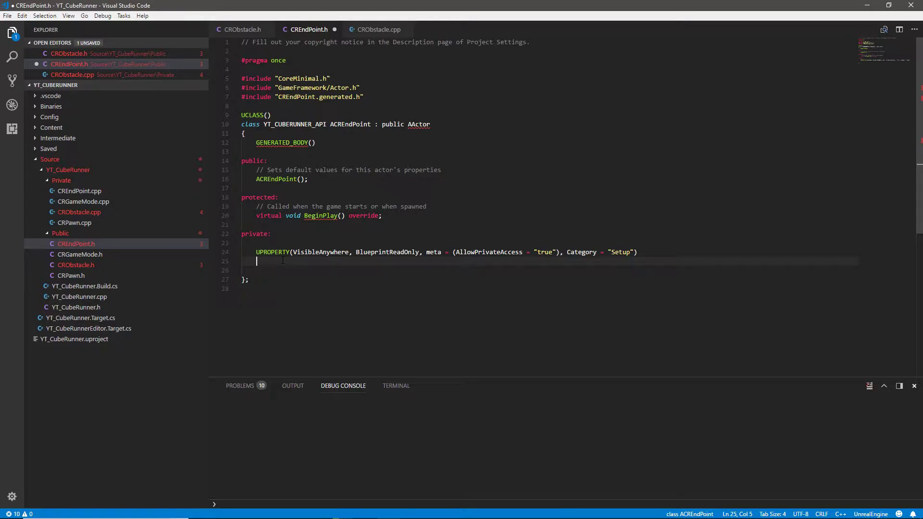
Declare class UBoxComponent* Box; in CREndPoint.h and save it.
{"action": "type", "text": "class"}
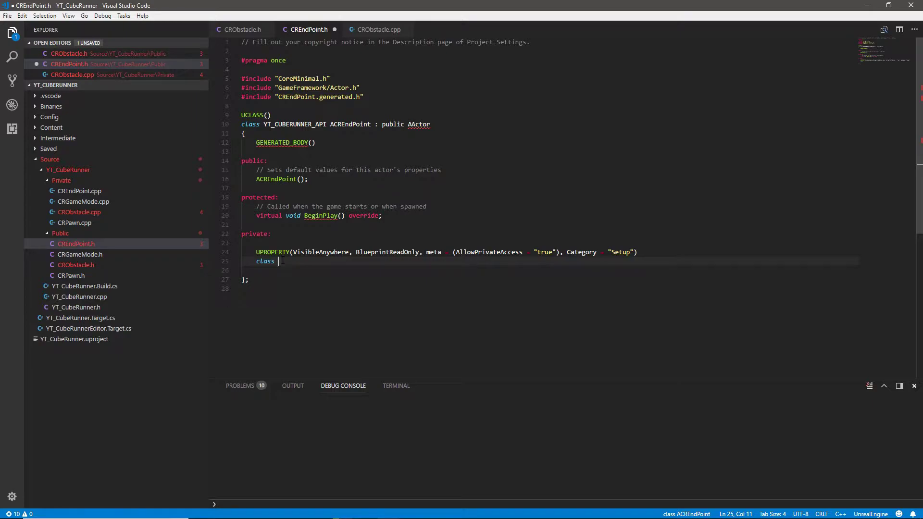
{"action": "type", "text": "U3oxComponent*"}
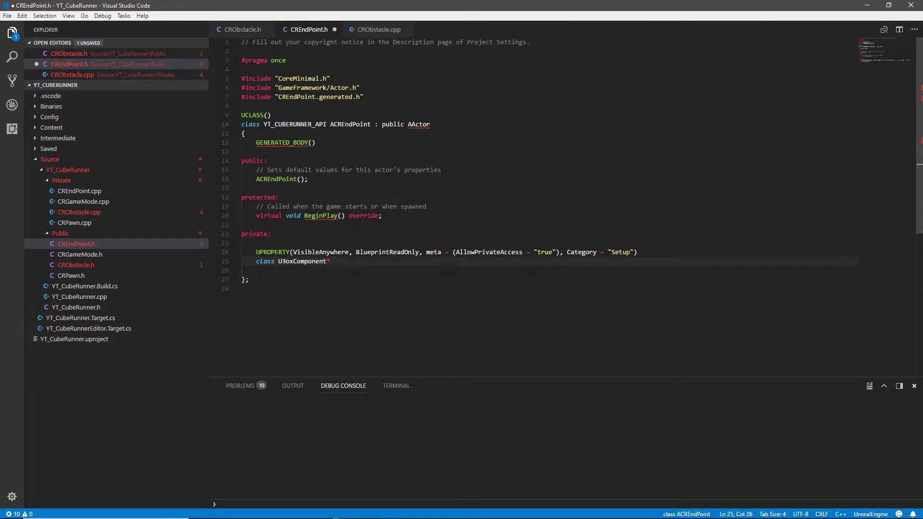
{"action": "type", "text": "Bo"}
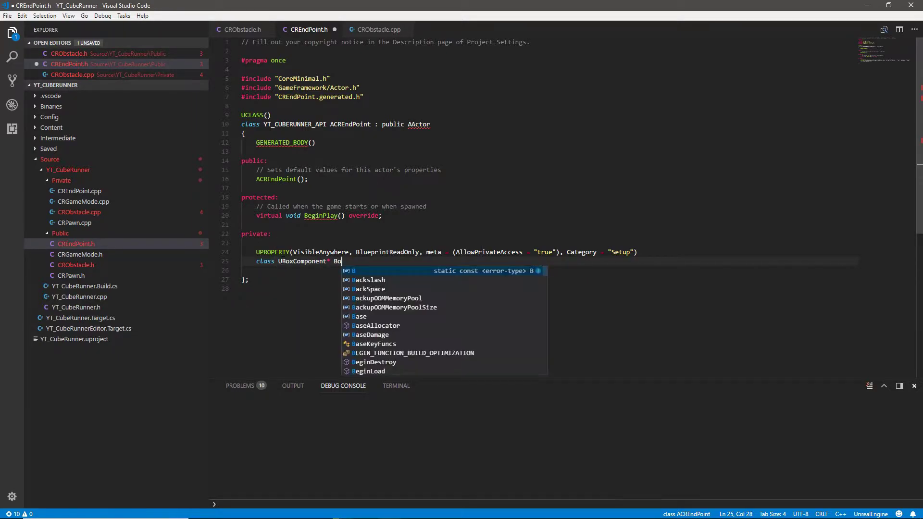
{"action": "type", "text": "x;"}
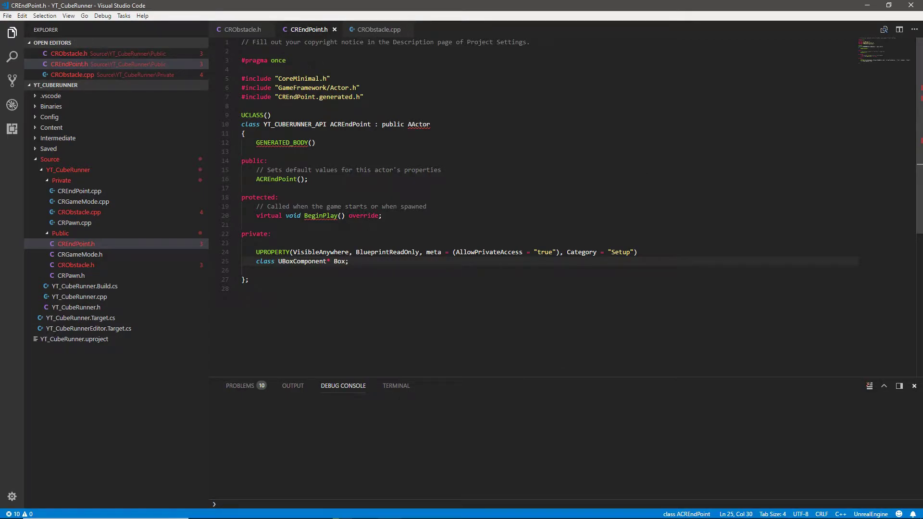
{"action": "left_click", "coordinate": [80, 191]}
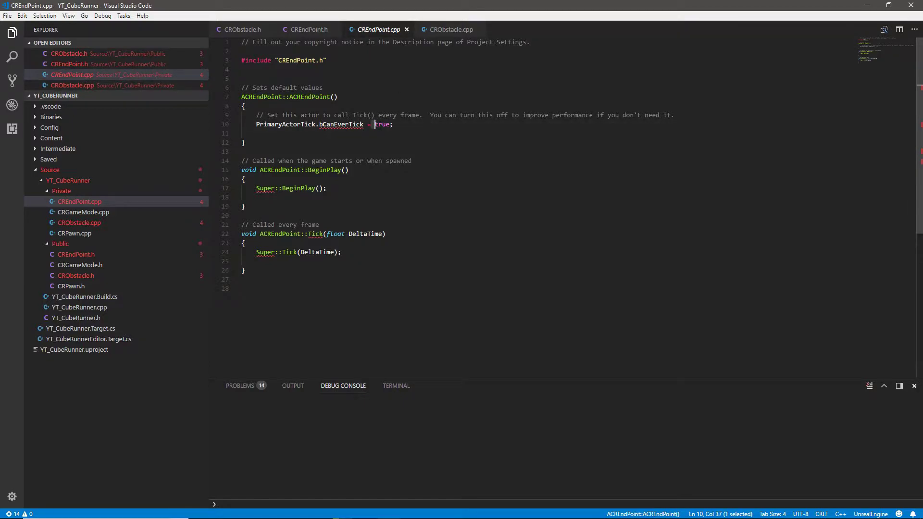
In CREndPoint.cpp set bCanEverTick to false and delete the Tick function.
{"action": "type", "text": "fals"}
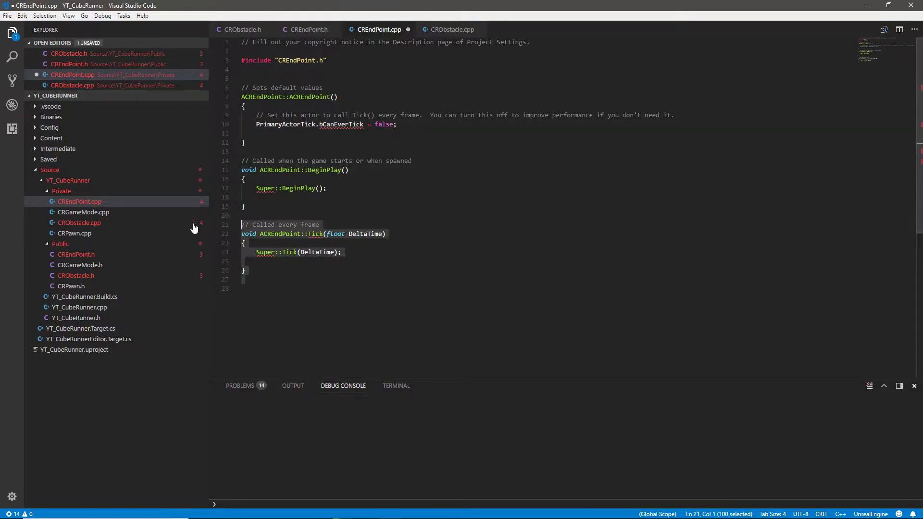
{"action": "key", "text": "Delete"}
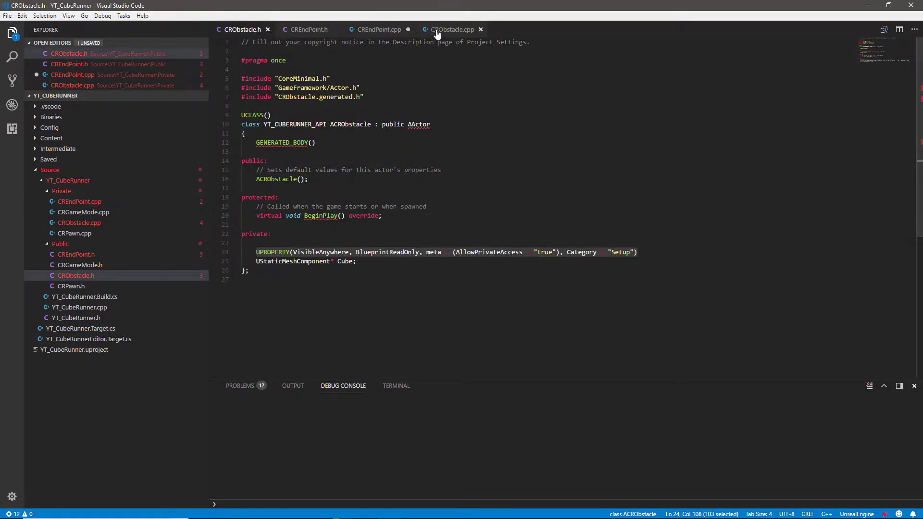
{"action": "left_click", "coordinate": [453, 29]}
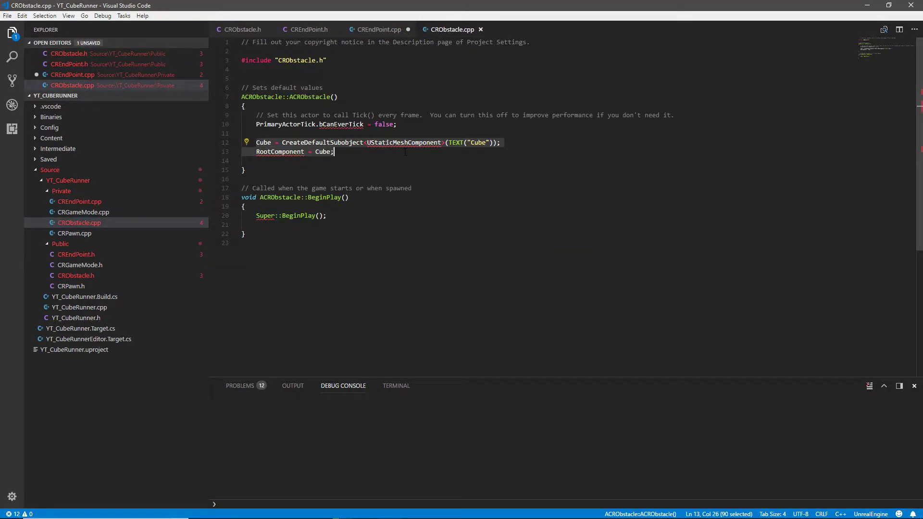
{"action": "left_click", "coordinate": [378, 29]}
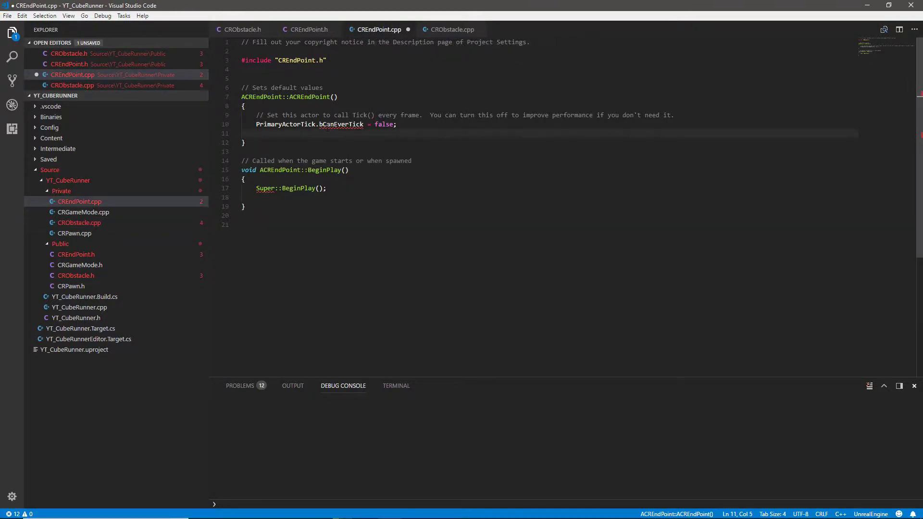
Paste the CreateDefaultSubobject and RootComponent lines and rename Cube to Box, then save.
{"action": "type", "text": "Cube = CreateDefaultSubobject<UStaticMeshComponent>(TEXT(\"Cube\"));"}
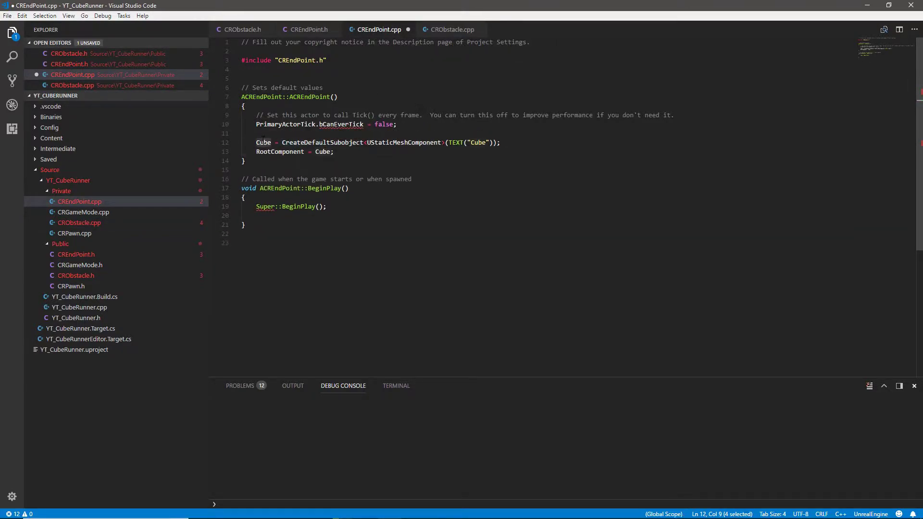
{"action": "type", "text": "Box"}
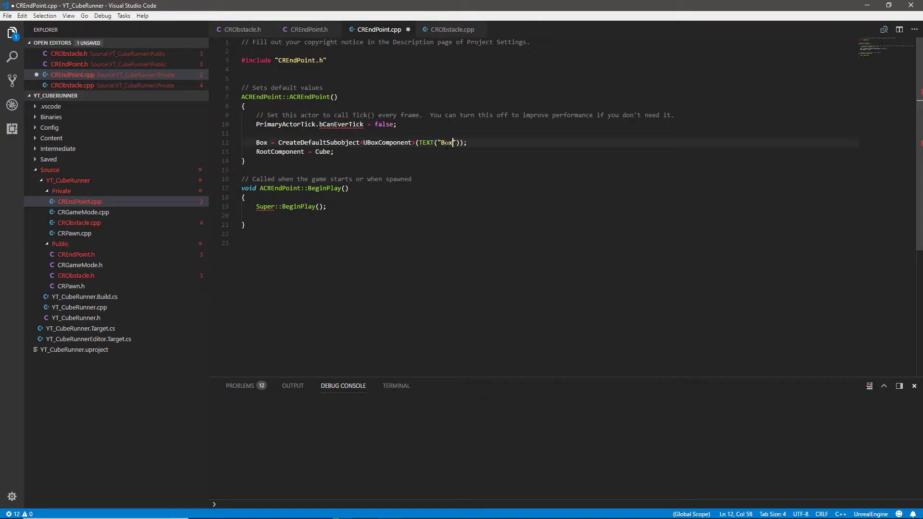
{"action": "double_click", "coordinate": [322, 152]}
{"action": "type", "text": "Box"}
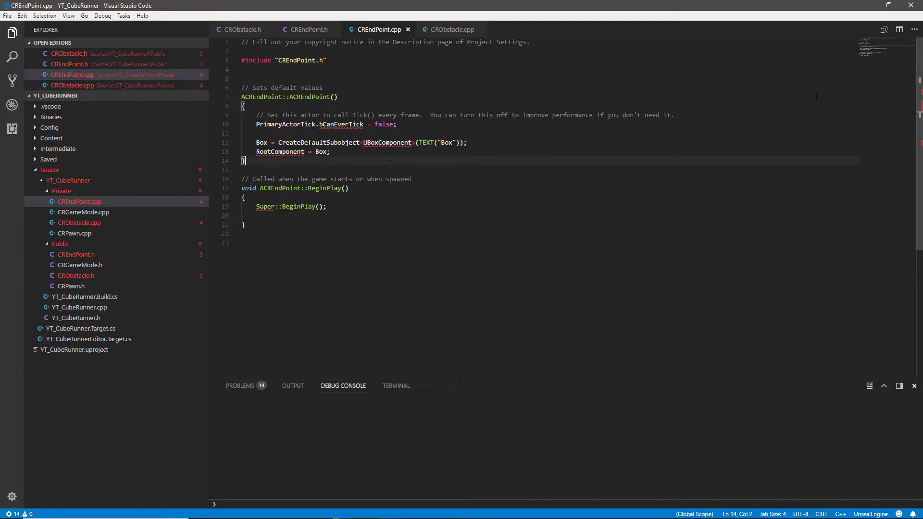
{"action": "mouse_move", "coordinate": [413, 33]}
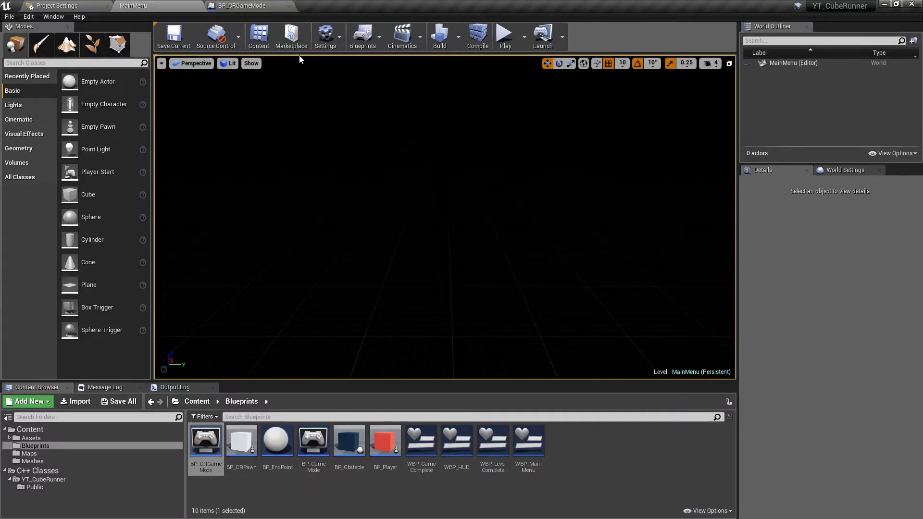
Glance at the Unreal Editor window and return to CREndPoint.cpp in Visual Studio Code.
{"action": "left_click", "coordinate": [478, 33]}
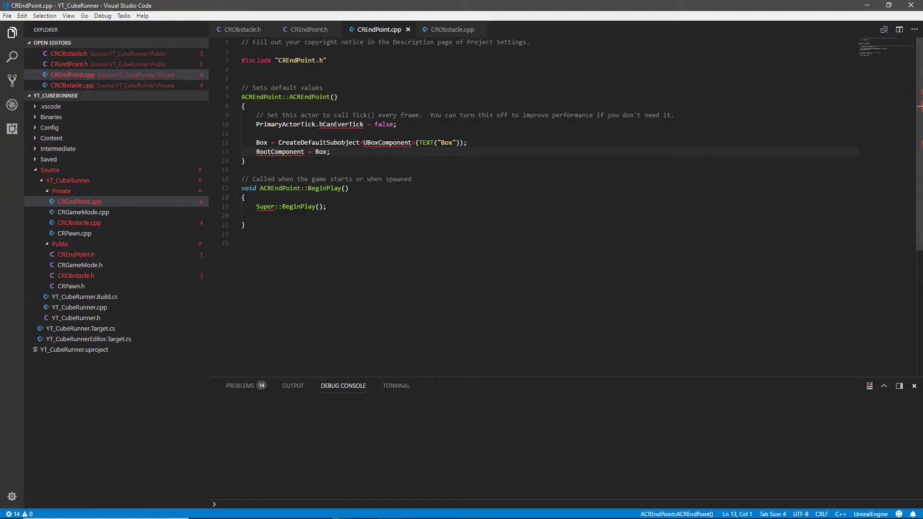
Add #include "Components/BoxComponent.h" below the CREndPoint.h include.
{"action": "double_click", "coordinate": [280, 151]}
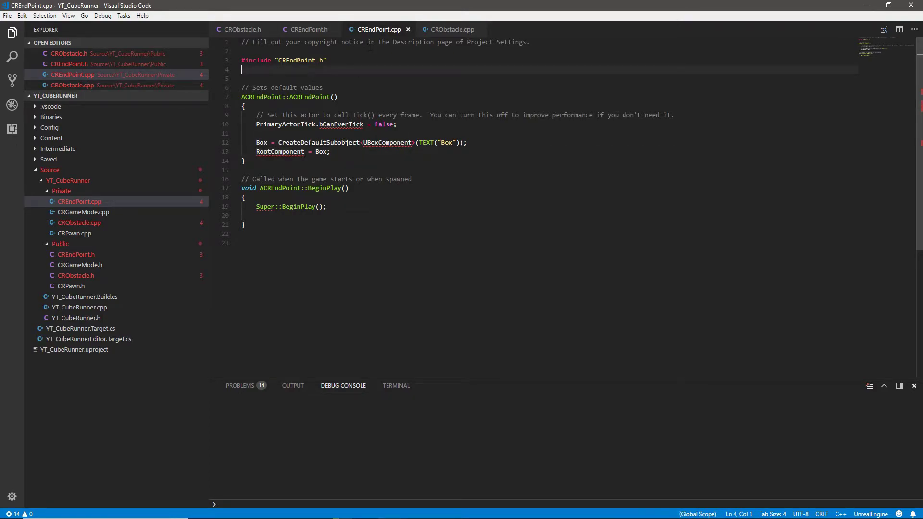
{"action": "type", "text": "#include"}
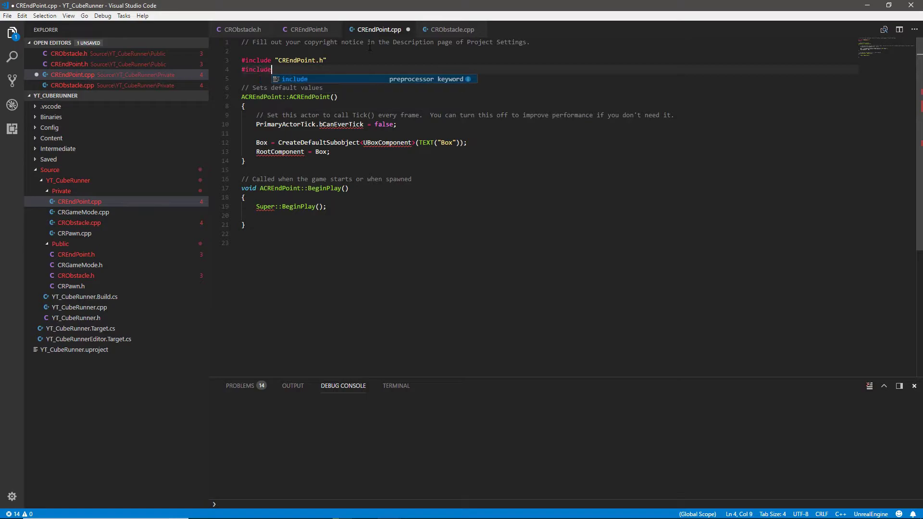
{"action": "type", "text": "\"\""}
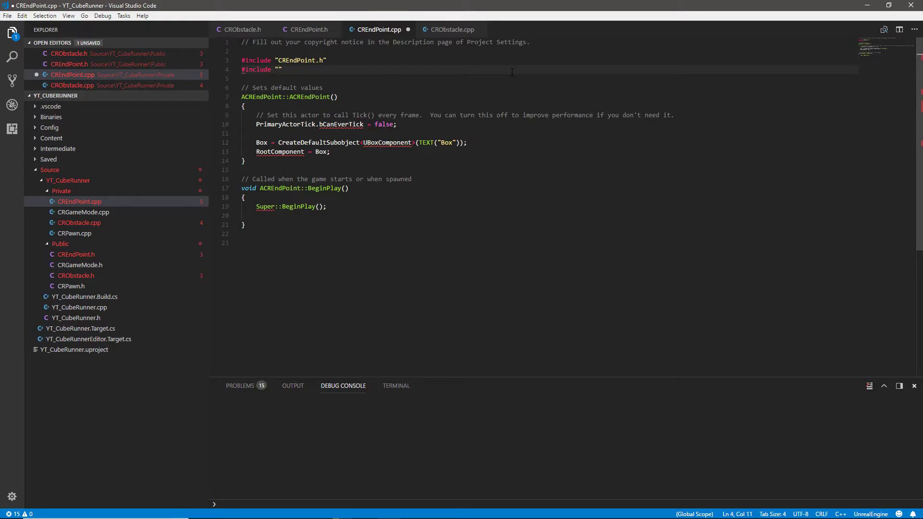
{"action": "type", "text": "Components/"}
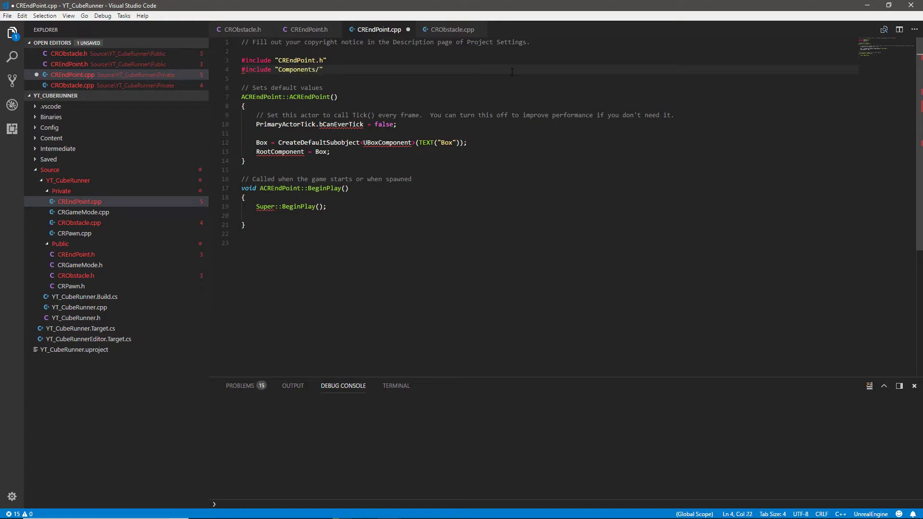
{"action": "type", "text": "Box"}
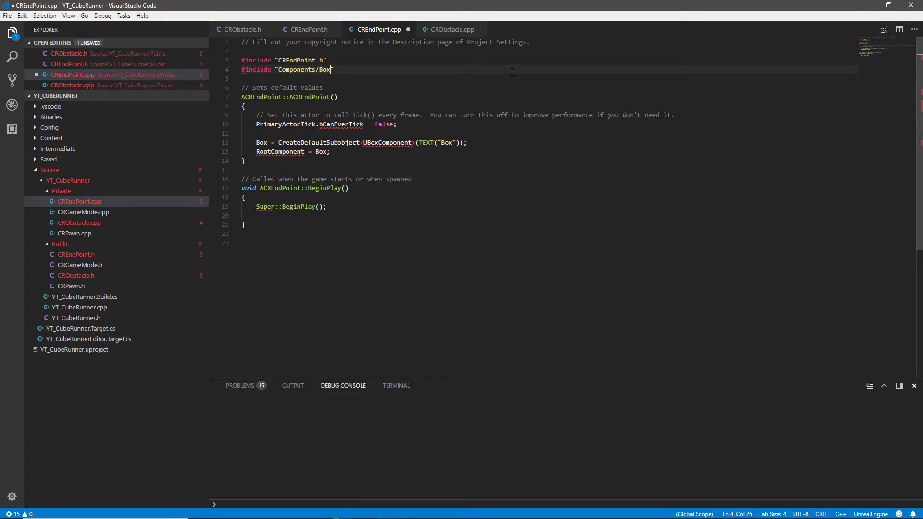
{"action": "type", "text": "Component.h"}
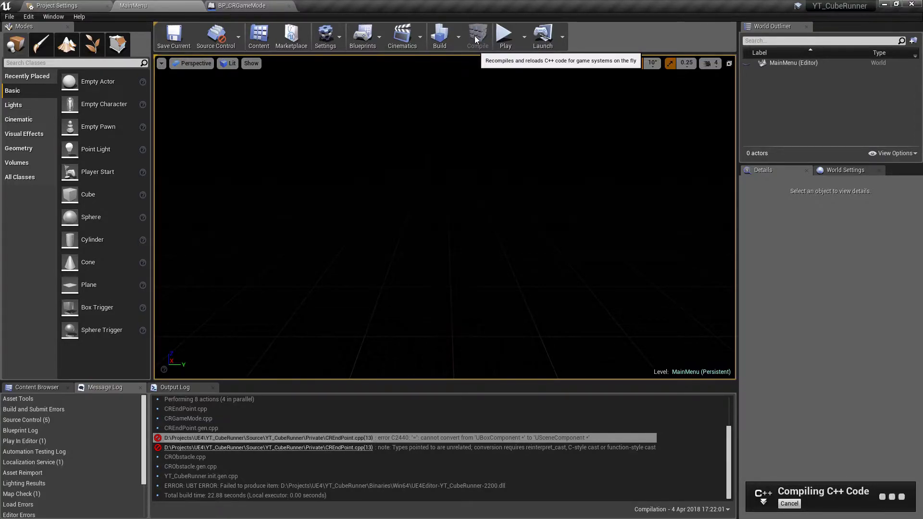
Create Blueprint class BP_CREndPoint based on CREndPoint in the Blueprints folder.
{"action": "left_click", "coordinate": [477, 33]}
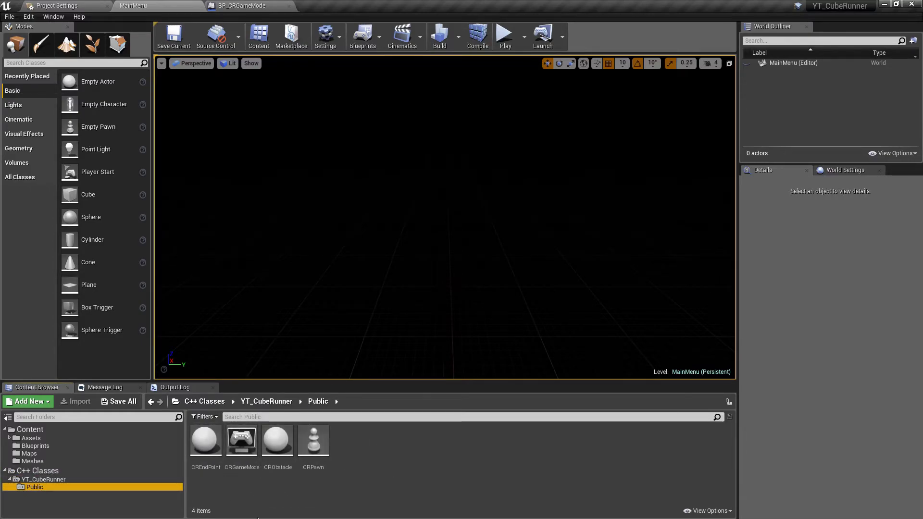
{"action": "right_click", "coordinate": [206, 441]}
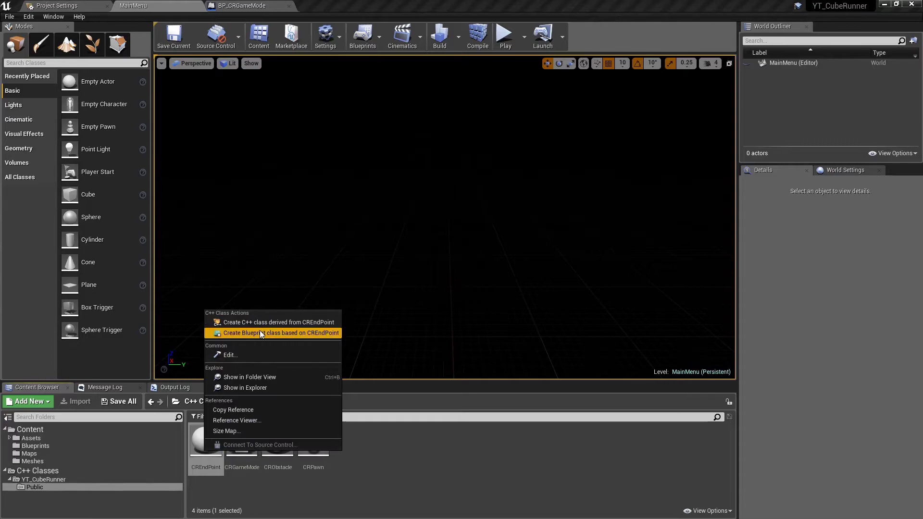
{"action": "left_click", "coordinate": [273, 333]}
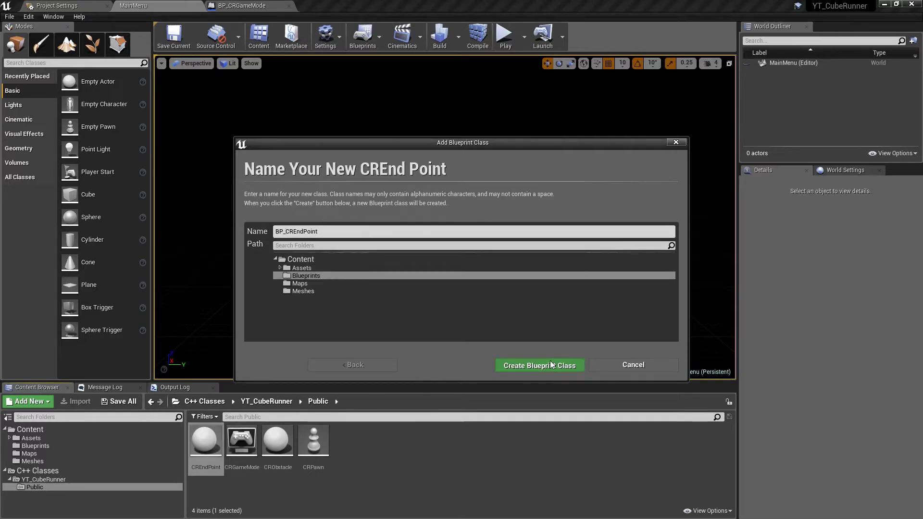
{"action": "left_click", "coordinate": [540, 365]}
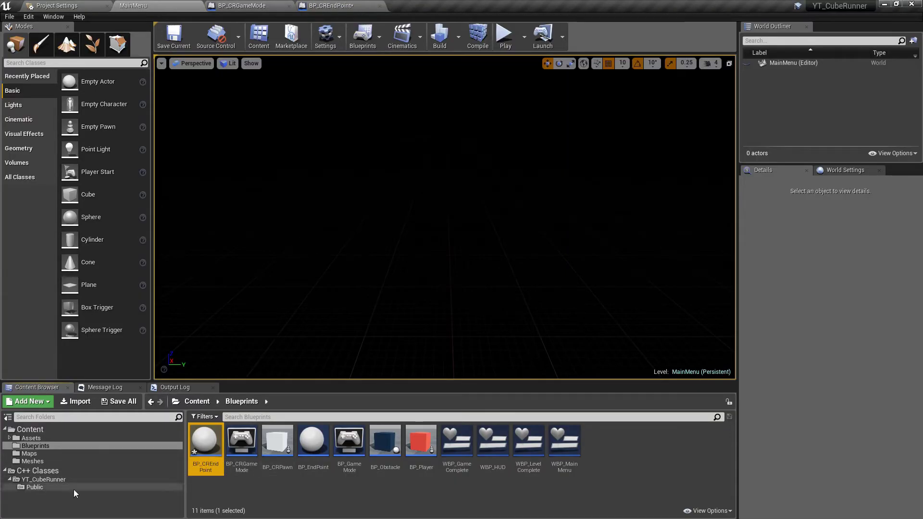
Create Blueprint class BP_CRObstacle based on CRObstacle in the Blueprints folder.
{"action": "right_click", "coordinate": [277, 440]}
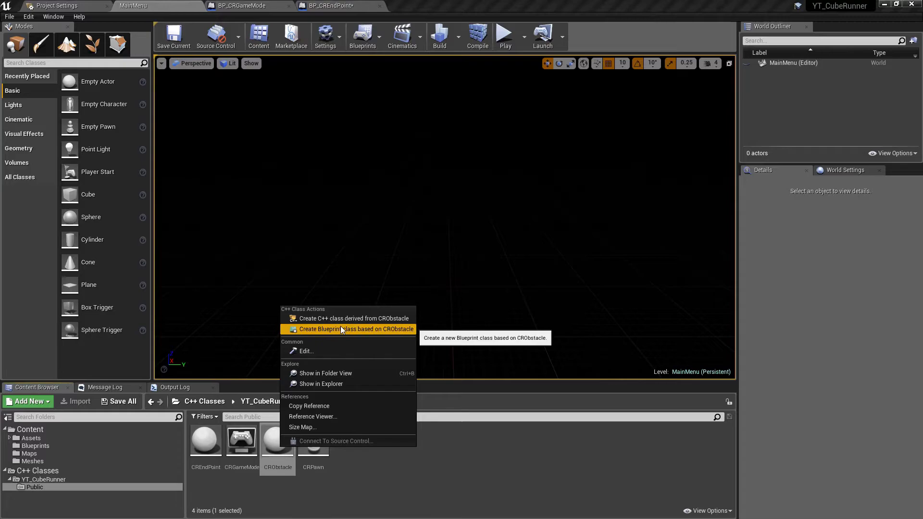
{"action": "left_click", "coordinate": [348, 329]}
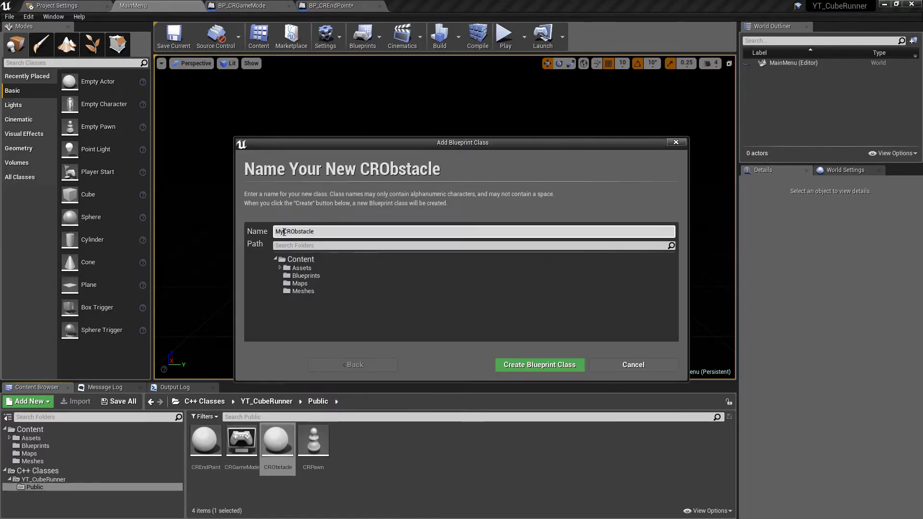
{"action": "type", "text": "BP_CRObstacle"}
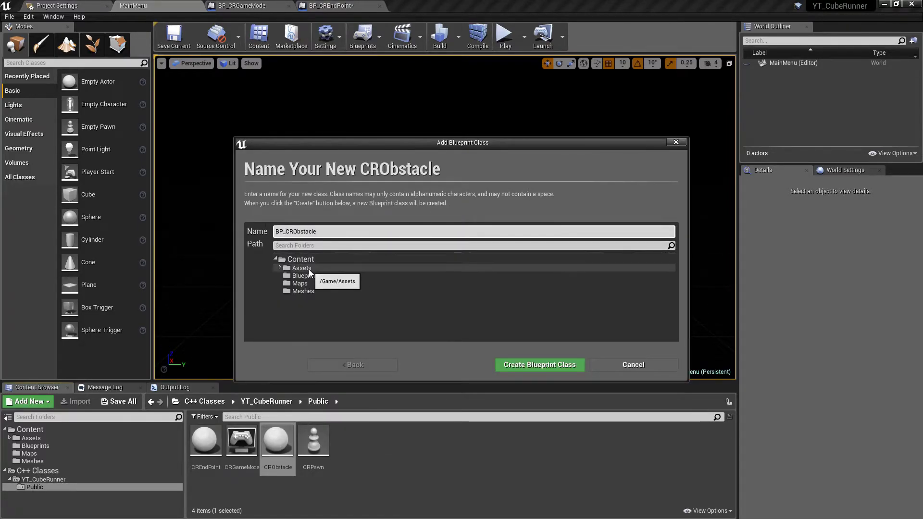
{"action": "left_click", "coordinate": [540, 365]}
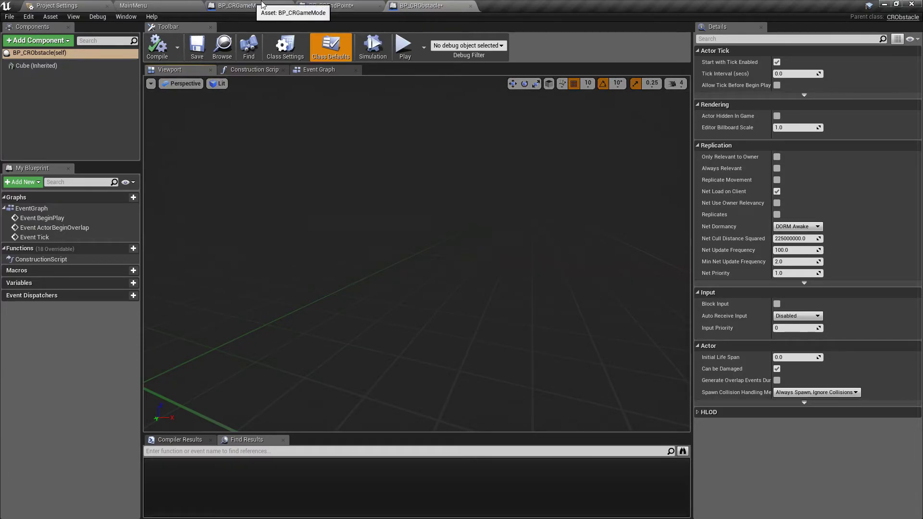
Load the Main1 map, then view BP_CRObstacle's inherited Cube in its Viewport.
{"action": "left_click", "coordinate": [133, 6]}
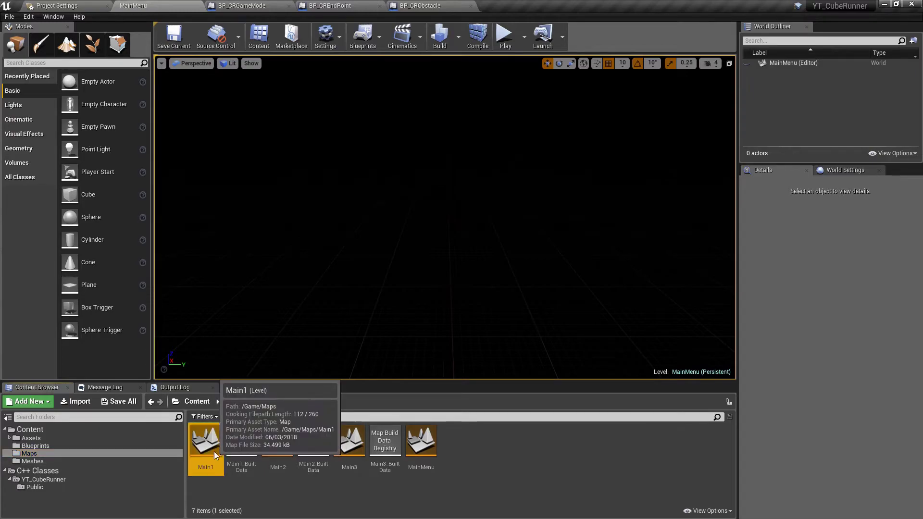
{"action": "double_click", "coordinate": [205, 440]}
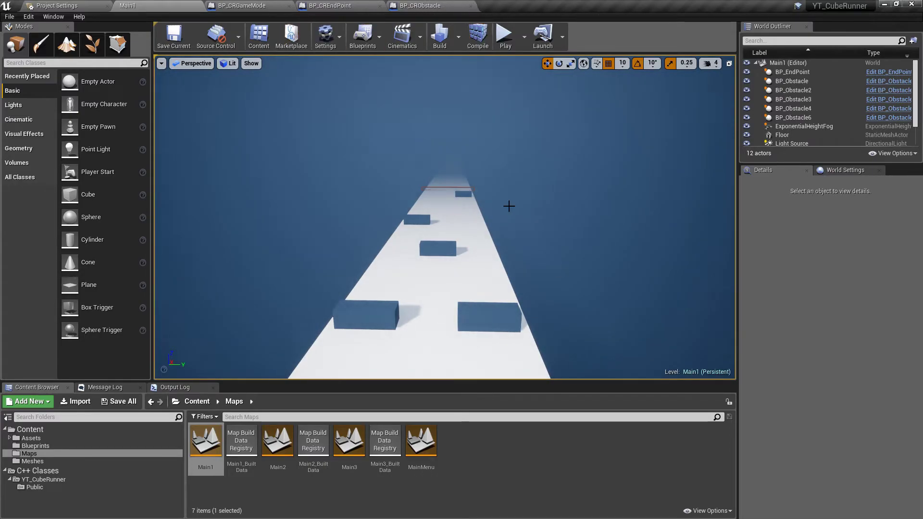
{"action": "left_click", "coordinate": [419, 6]}
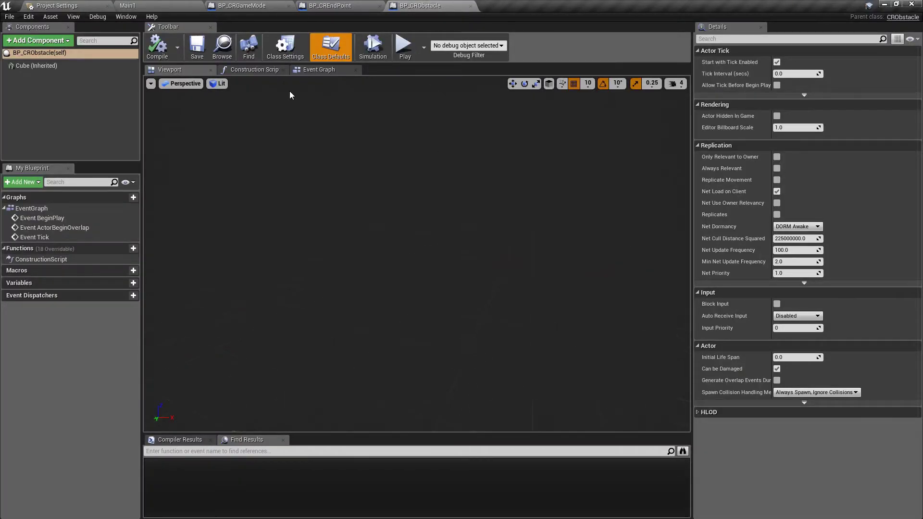
{"action": "left_click", "coordinate": [35, 66]}
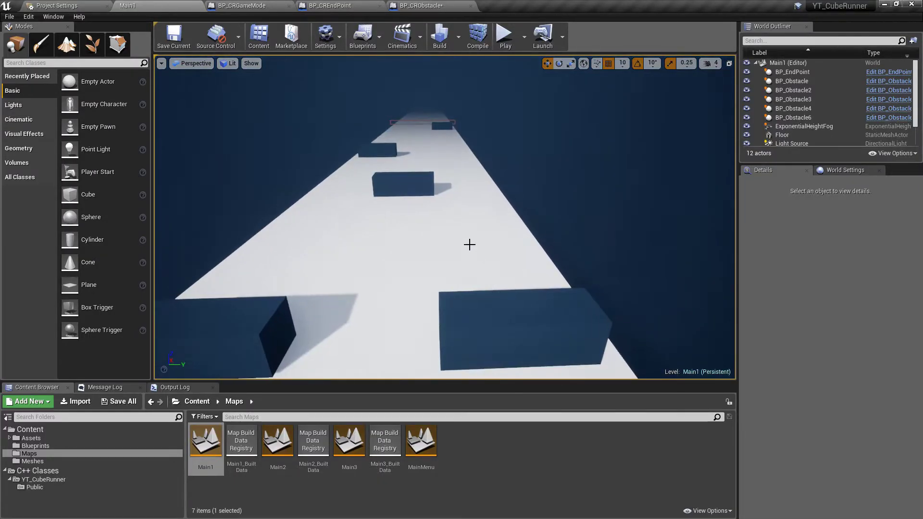
{"action": "left_click", "coordinate": [423, 5]}
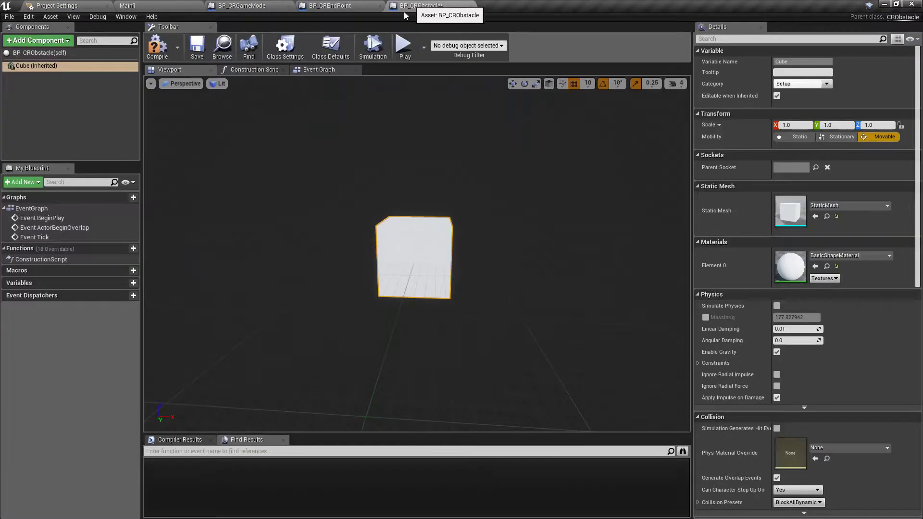
{"action": "mouse_move", "coordinate": [337, 6]}
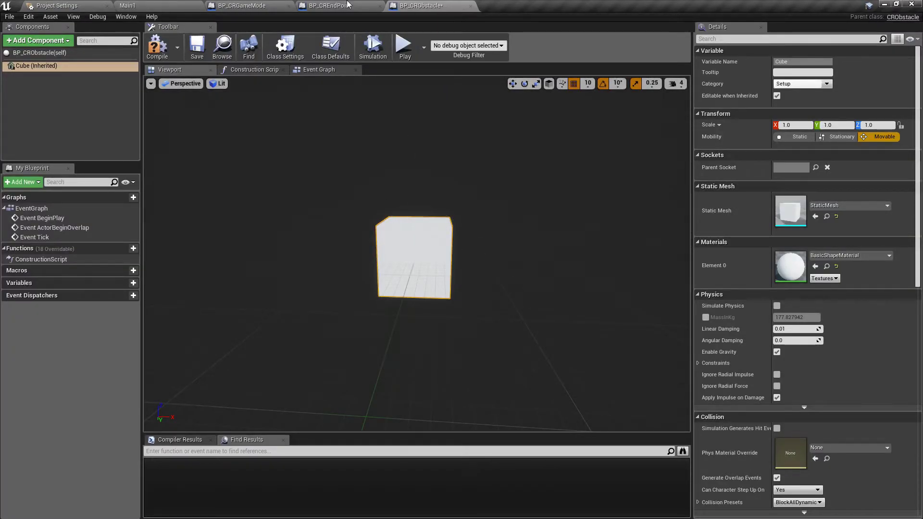
{"action": "mouse_move", "coordinate": [157, 46]}
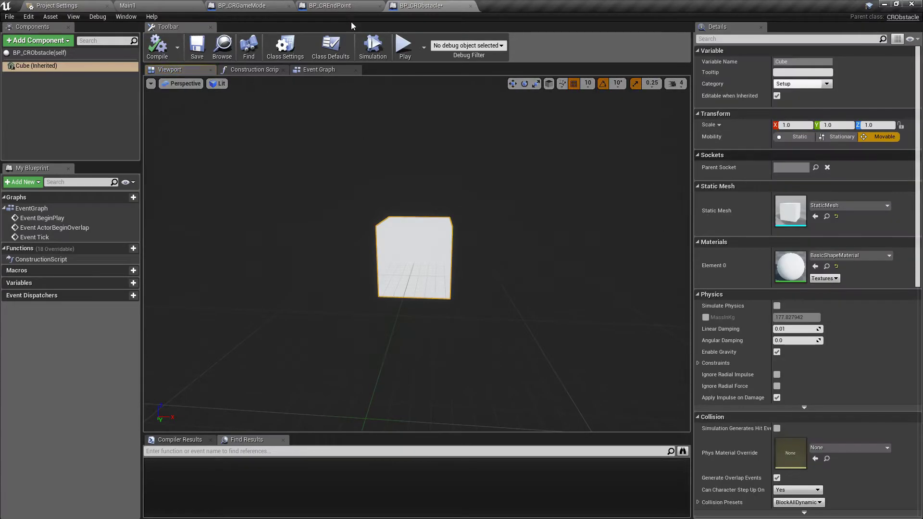
{"action": "mouse_move", "coordinate": [532, 335]}
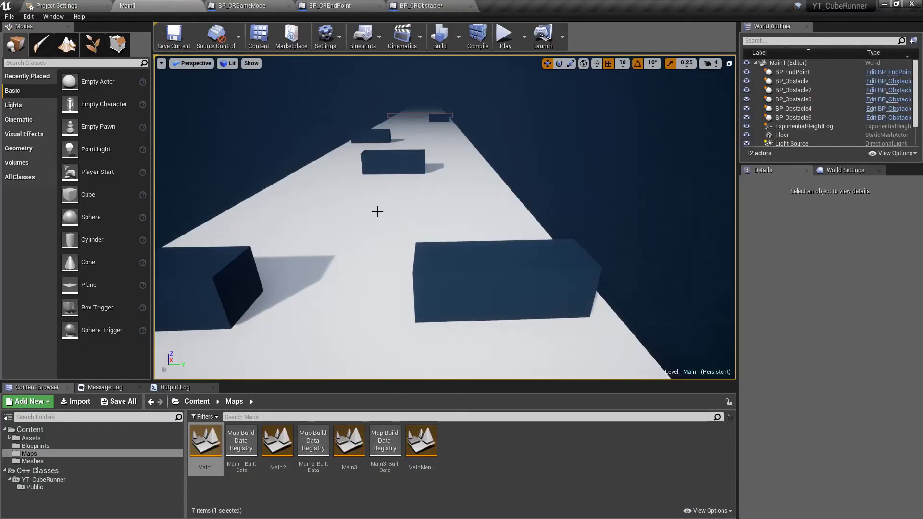
Select Main1's five BP_Obstacle actors, choose BP_CRObstacle as replacement and bring up their actions.
{"action": "left_click", "coordinate": [793, 72]}
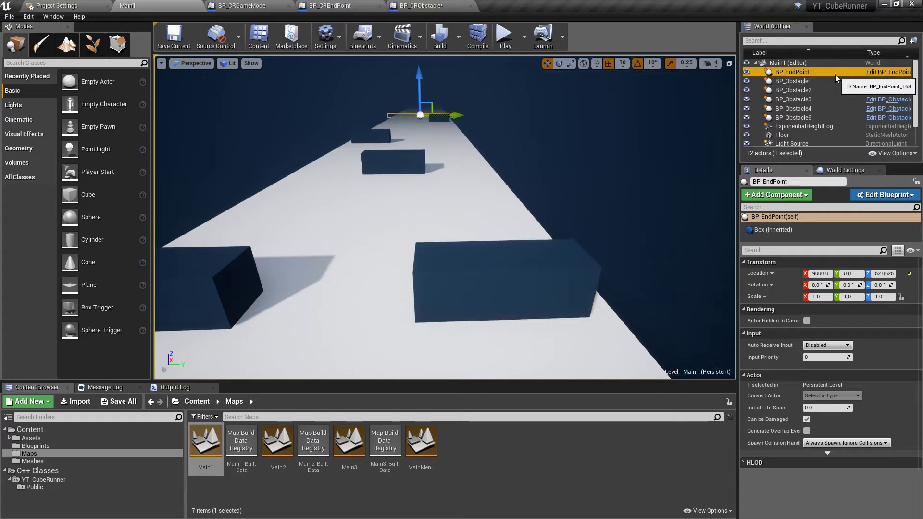
{"action": "left_click", "coordinate": [791, 80]}
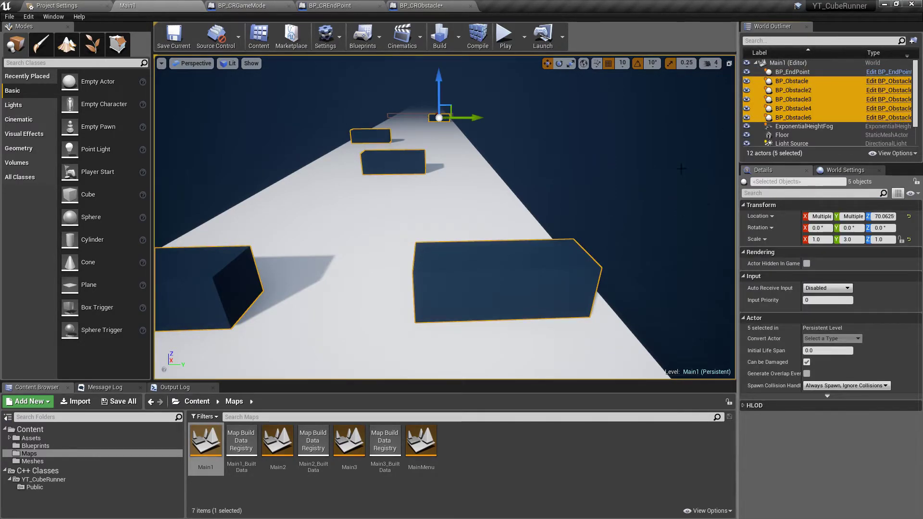
{"action": "left_click", "coordinate": [35, 446]}
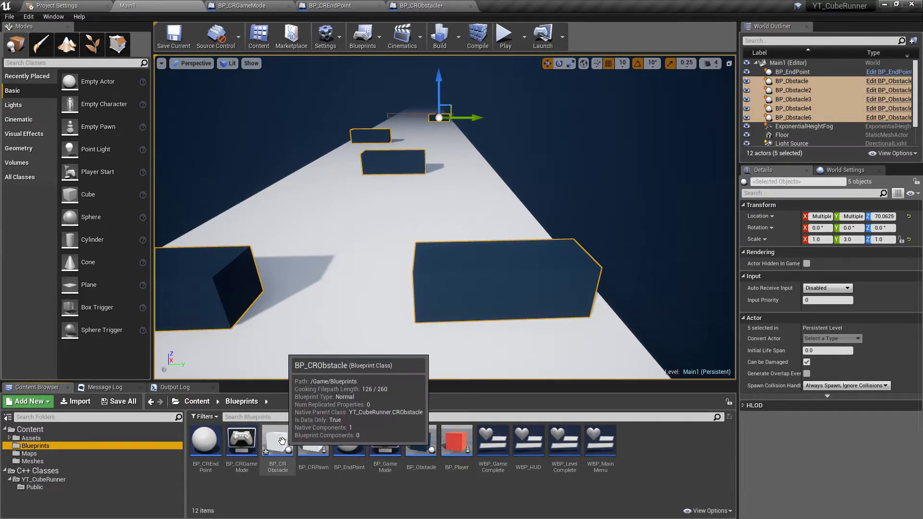
{"action": "left_click", "coordinate": [278, 442]}
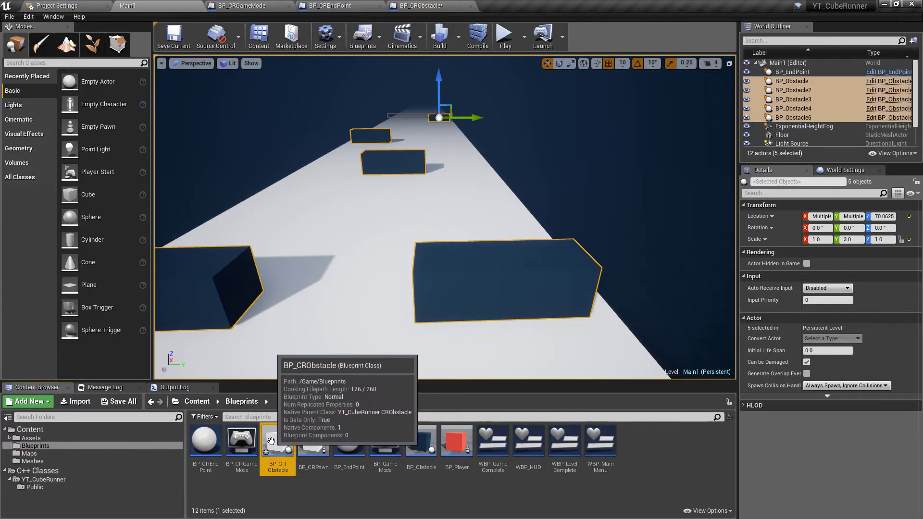
{"action": "mouse_move", "coordinate": [564, 248]}
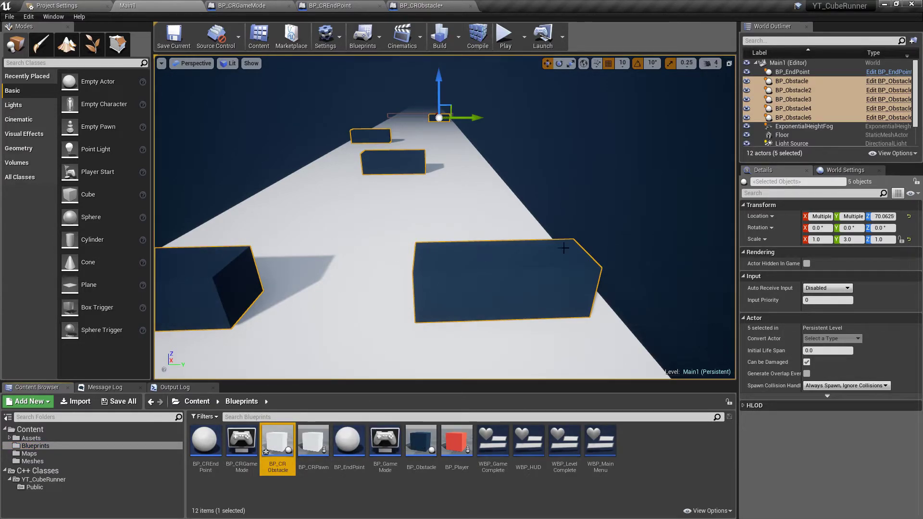
{"action": "mouse_move", "coordinate": [506, 268]}
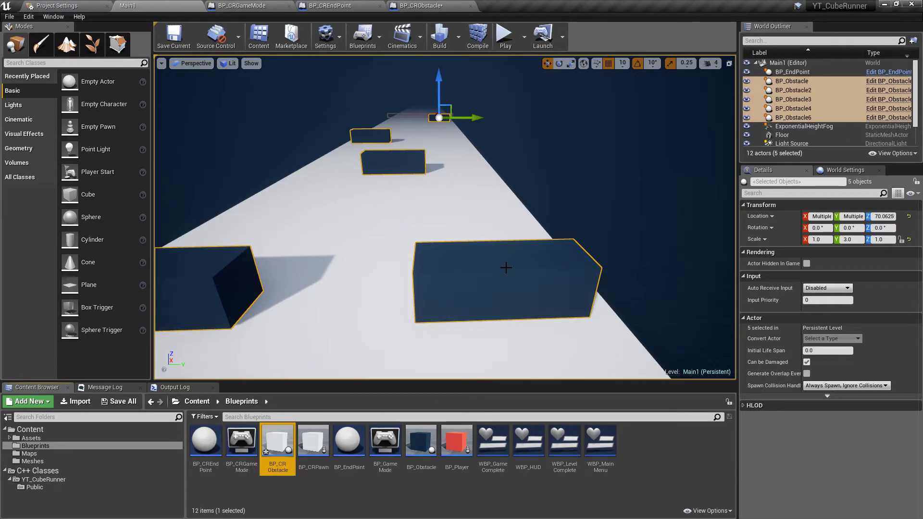
{"action": "right_click", "coordinate": [506, 268]}
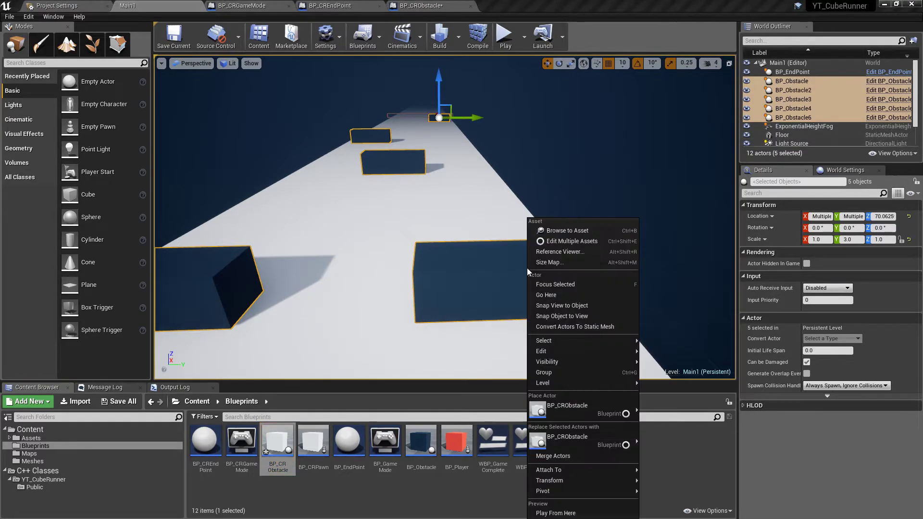
{"action": "mouse_move", "coordinate": [586, 441]}
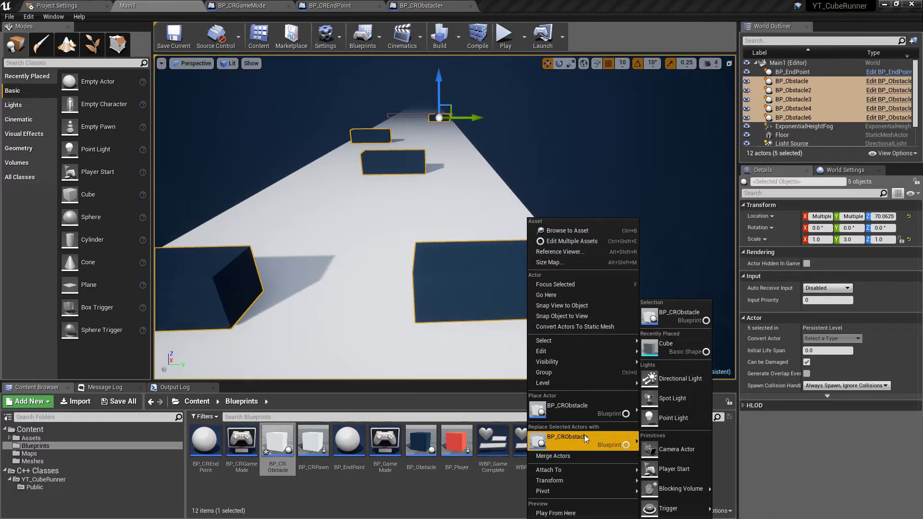
{"action": "mouse_move", "coordinate": [590, 440]}
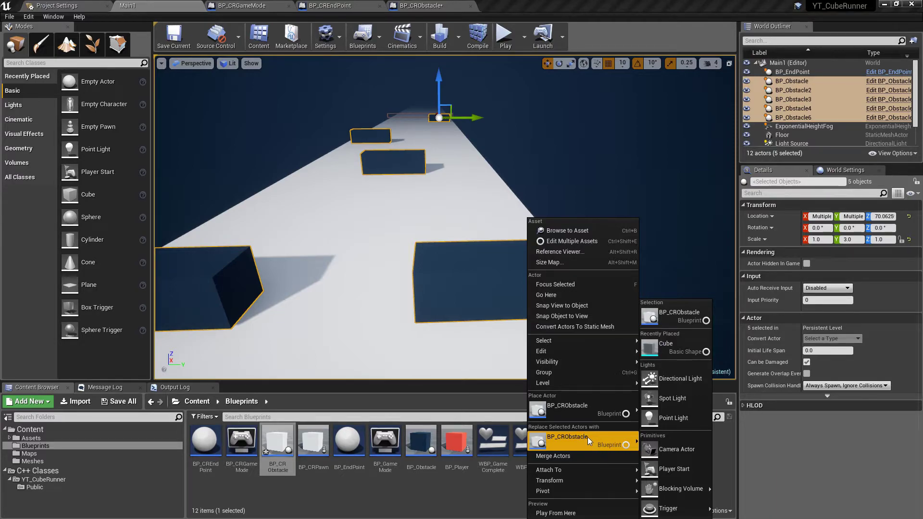
{"action": "mouse_move", "coordinate": [277, 452]}
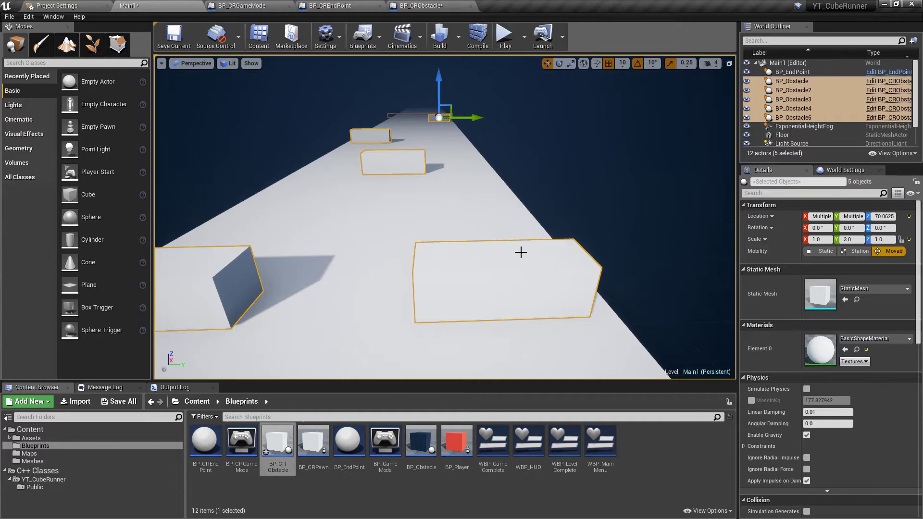
{"action": "mouse_move", "coordinate": [427, 218]}
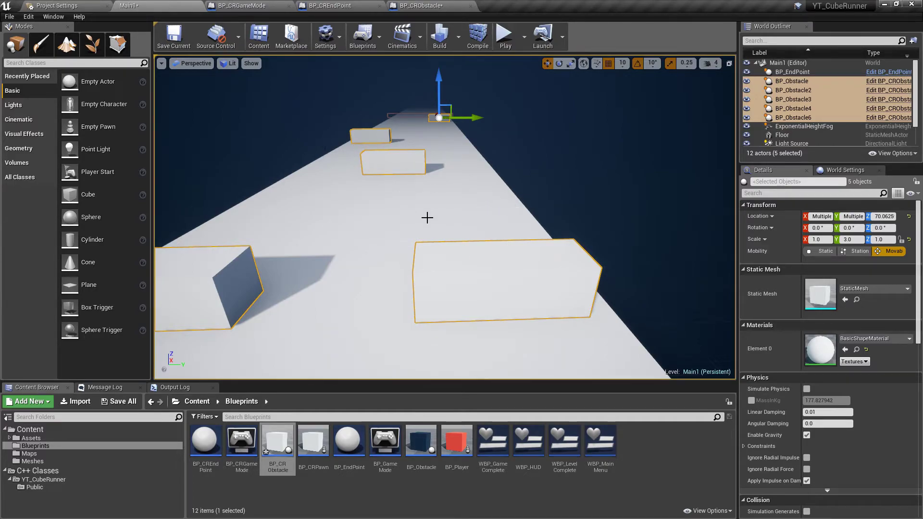
{"action": "mouse_move", "coordinate": [324, 303]}
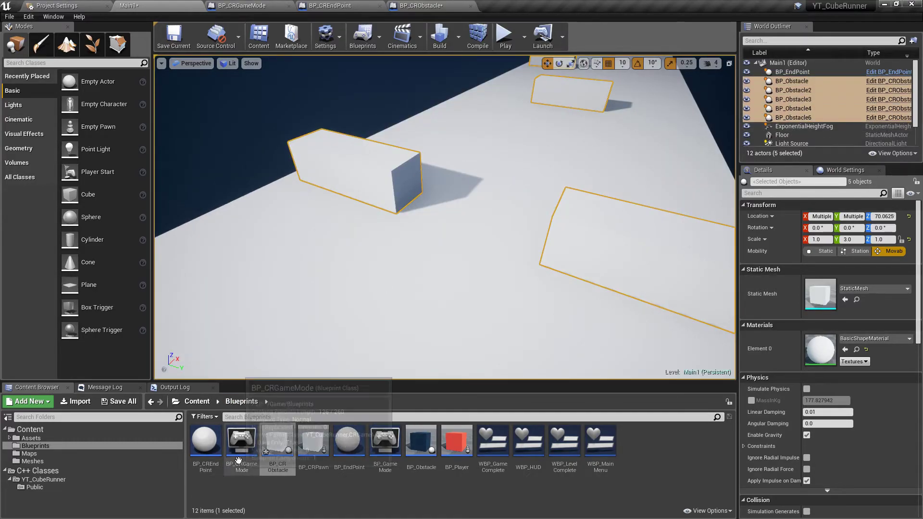
Start a Play-in-Editor session to test Main1's new BP_CRObstacle instances.
{"action": "left_click", "coordinate": [505, 33]}
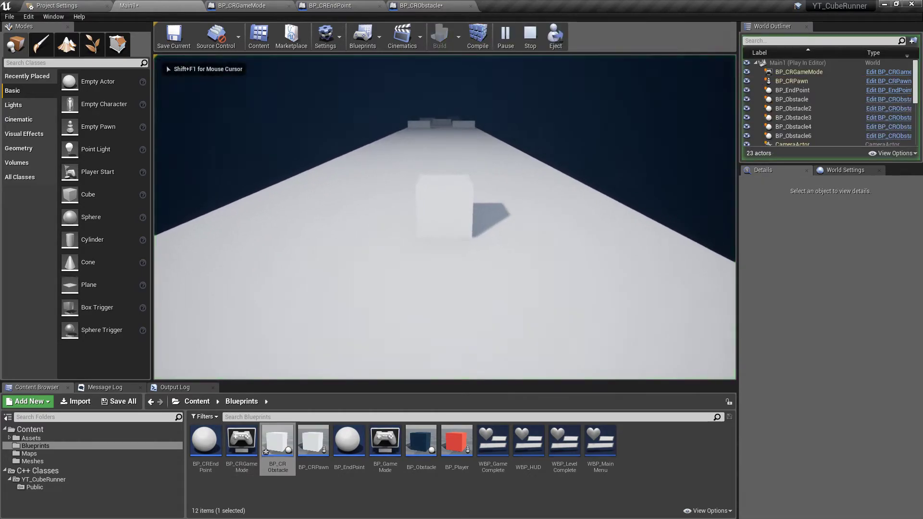
Stop the play test, inspect BP_CRObstacle's collision, then play-test Main1 a second time.
{"action": "left_click", "coordinate": [529, 36]}
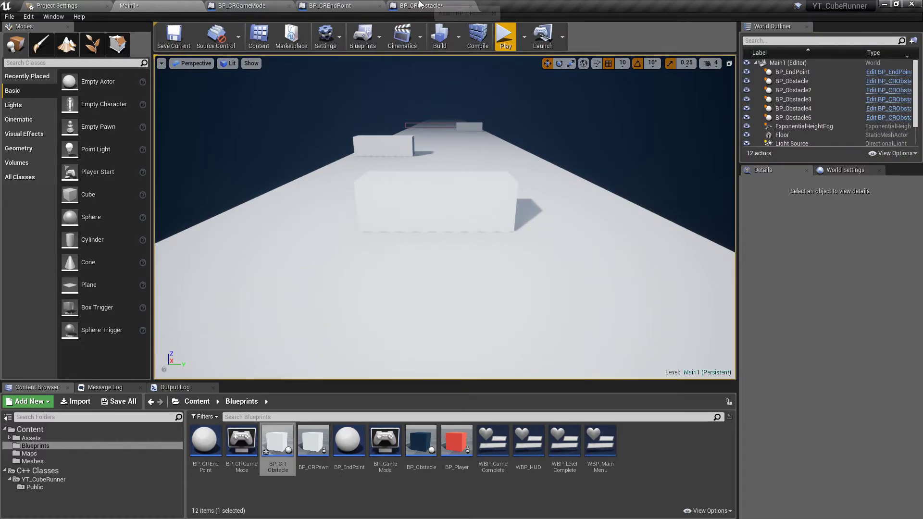
{"action": "left_click", "coordinate": [418, 6]}
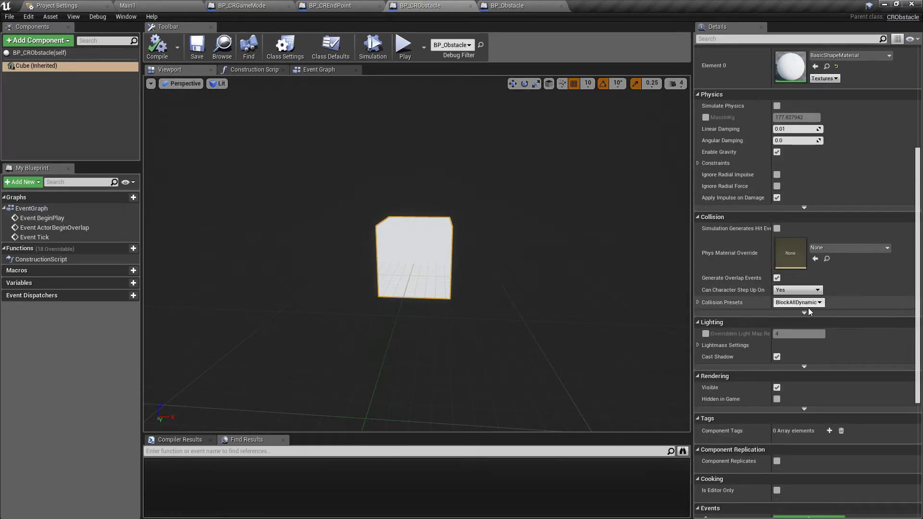
{"action": "mouse_move", "coordinate": [777, 229]}
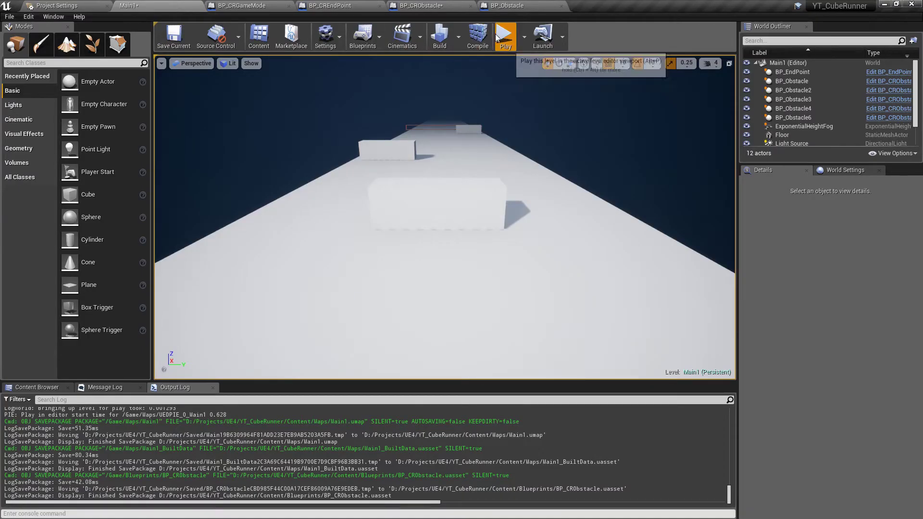
{"action": "left_click", "coordinate": [506, 33]}
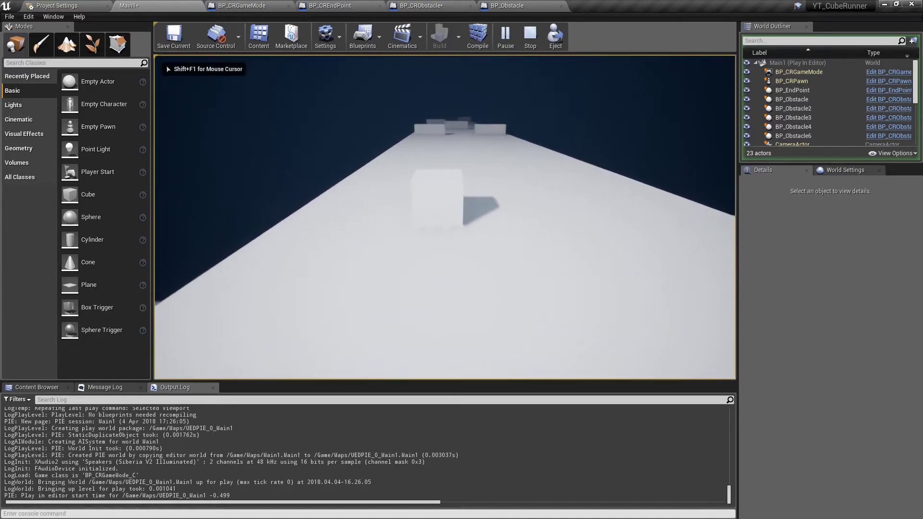
{"action": "left_click", "coordinate": [530, 35]}
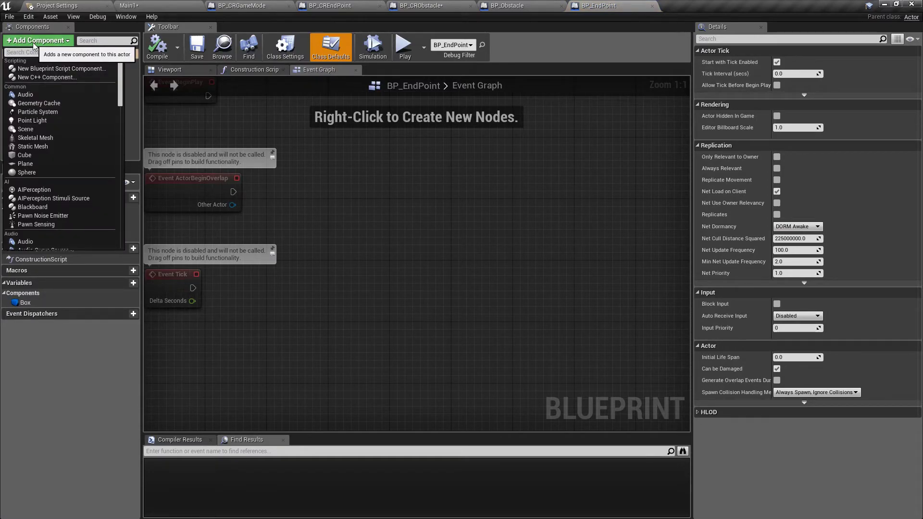
Search 'bil' to add a Billboard to BP_EndPoint, then go to the Maps folder.
{"action": "type", "text": "bil"}
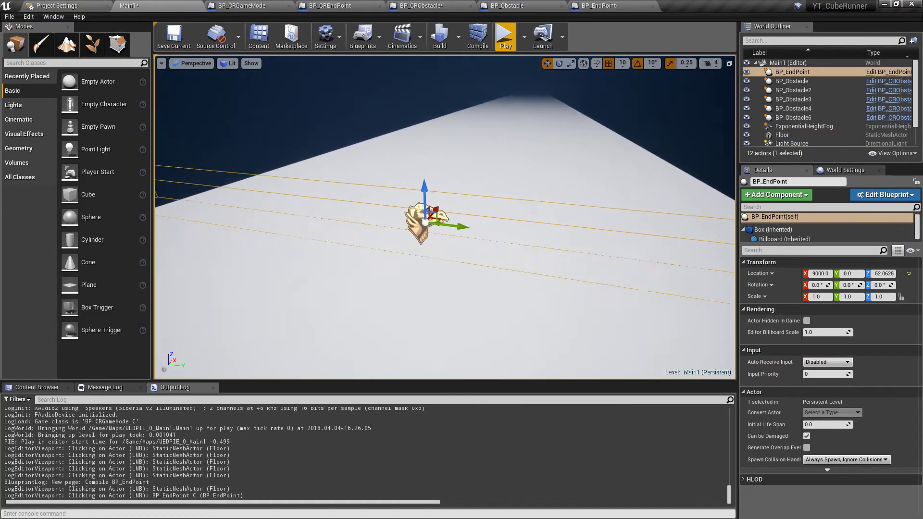
{"action": "left_click", "coordinate": [39, 387]}
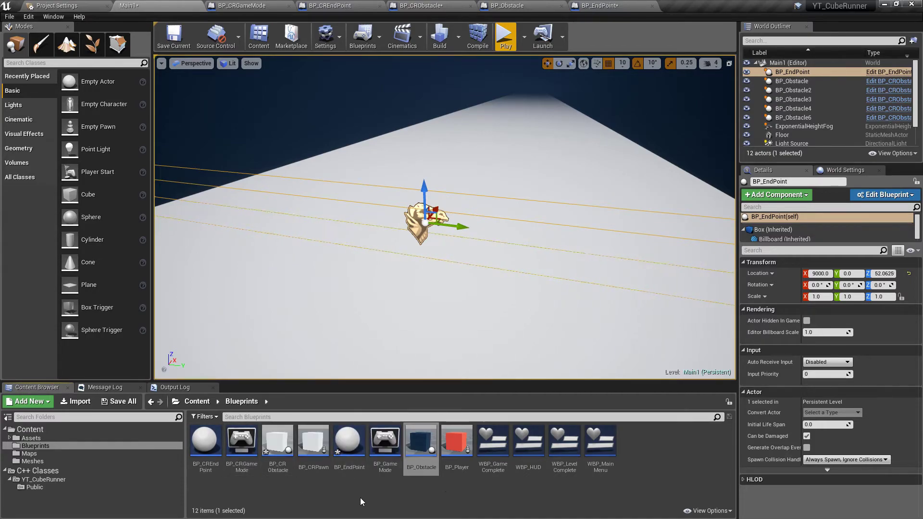
{"action": "mouse_move", "coordinate": [288, 502]}
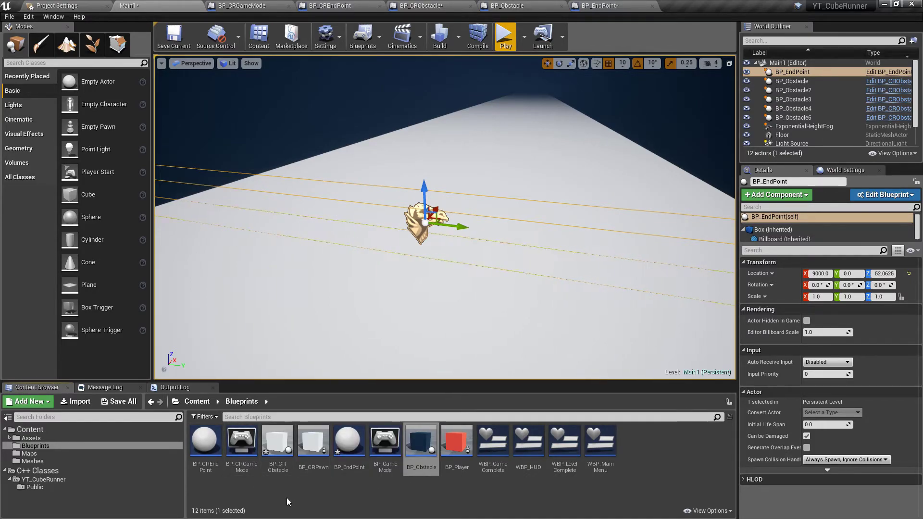
{"action": "left_click", "coordinate": [206, 441]}
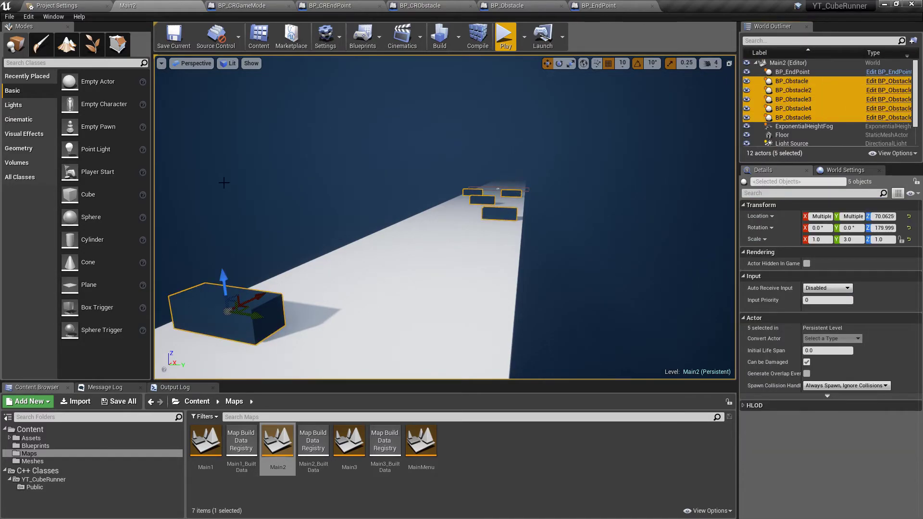
{"action": "left_click", "coordinate": [35, 446]}
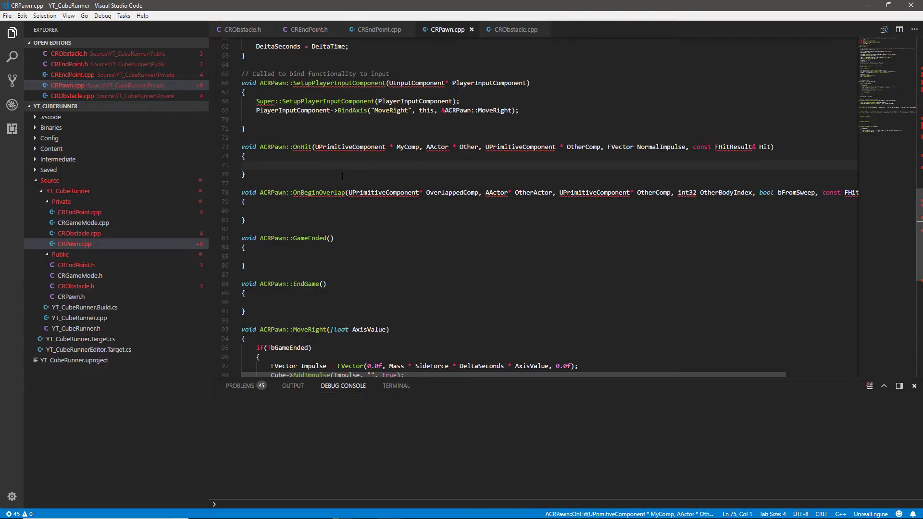
{"action": "mouse_move", "coordinate": [552, 222]}
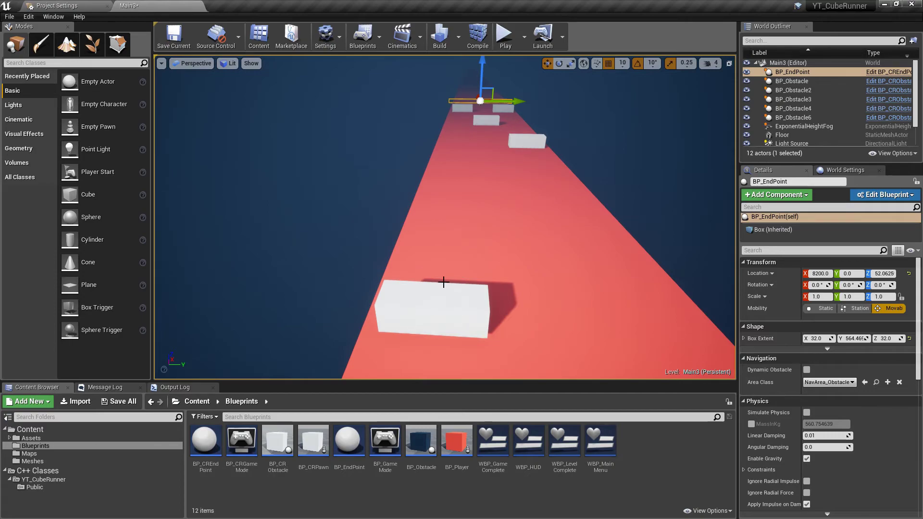
{"action": "mouse_move", "coordinate": [492, 287]}
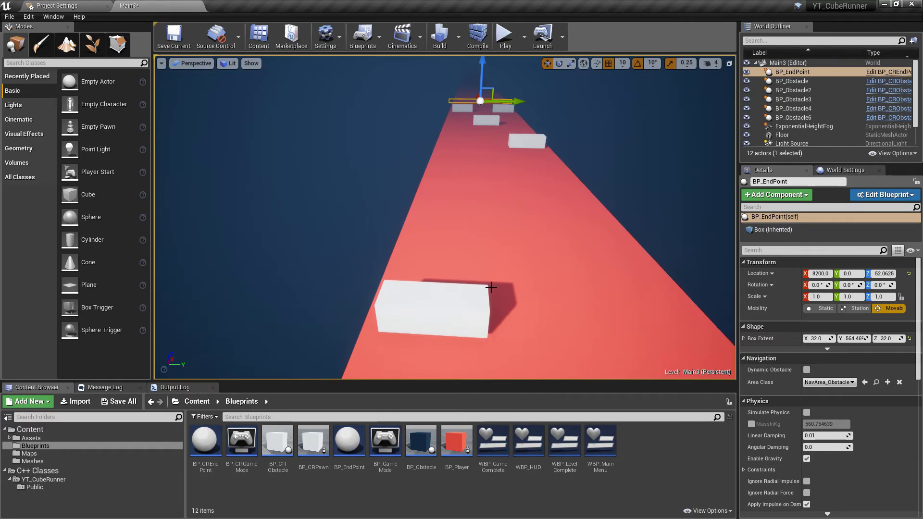
{"action": "mouse_move", "coordinate": [483, 294]}
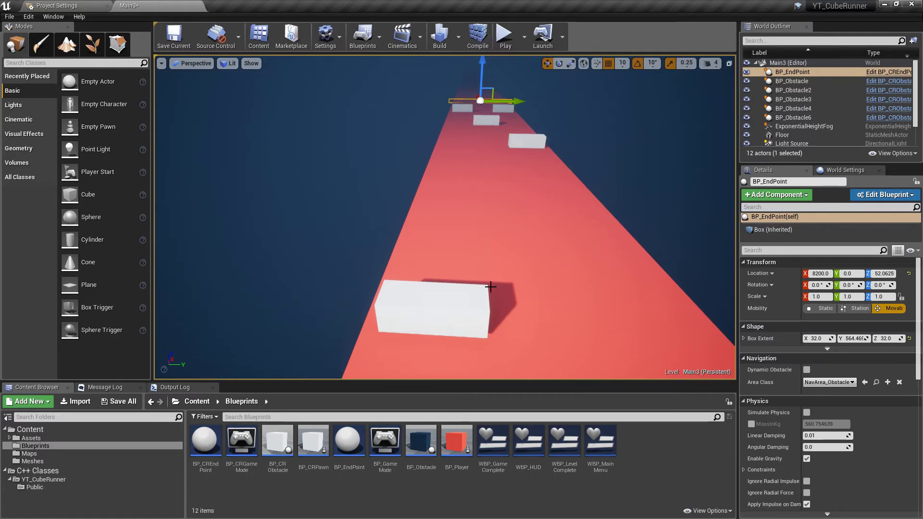
{"action": "mouse_move", "coordinate": [488, 291]}
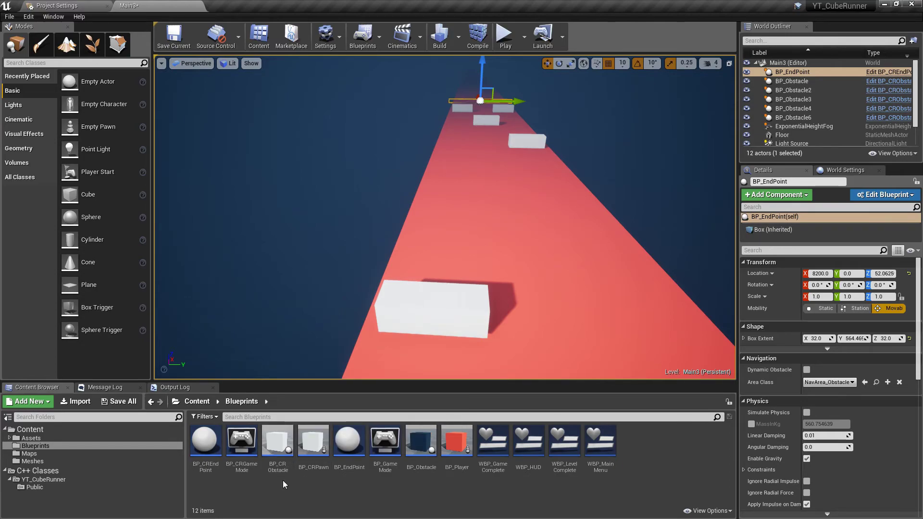
Open the BP_CRObstacle blueprint from the Blueprints folder for editing.
{"action": "left_click", "coordinate": [277, 441]}
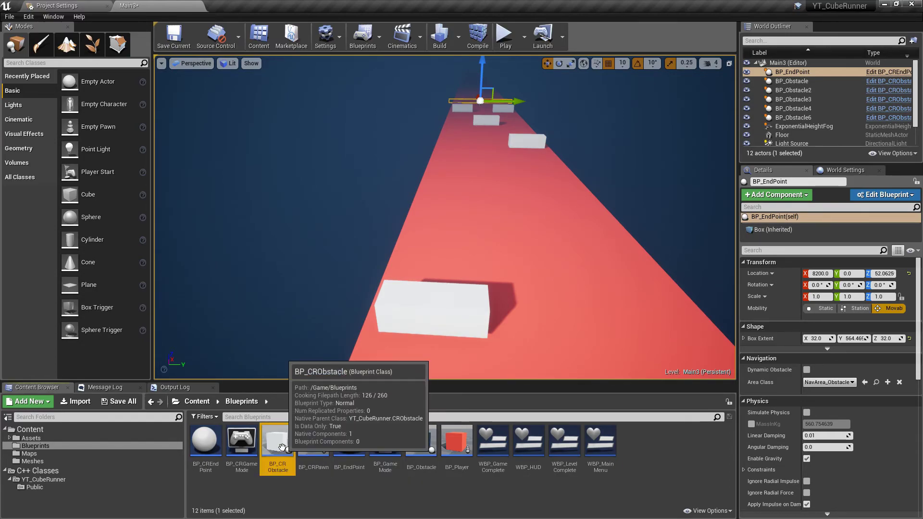
{"action": "double_click", "coordinate": [277, 440]}
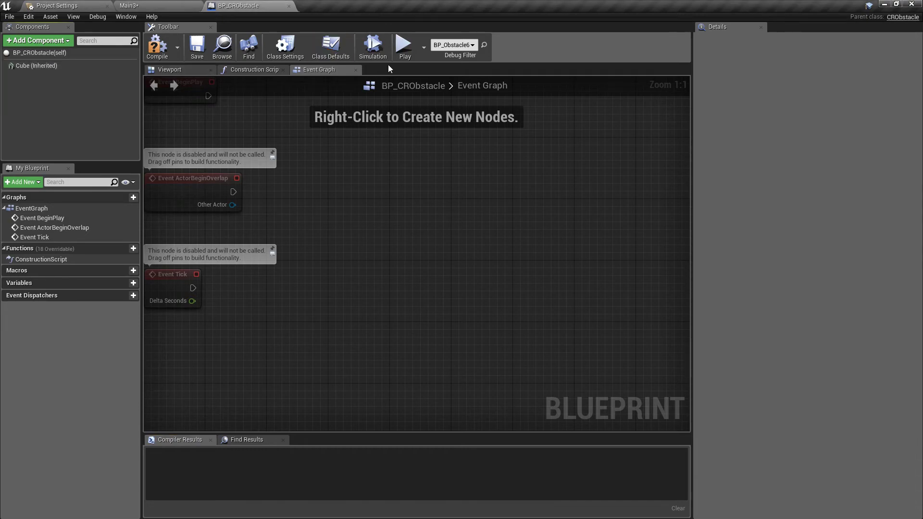
Enable Simulate Physics on BP_CRObstacle's Cube component, then bring up BP_CREndPoint.
{"action": "left_click", "coordinate": [34, 65]}
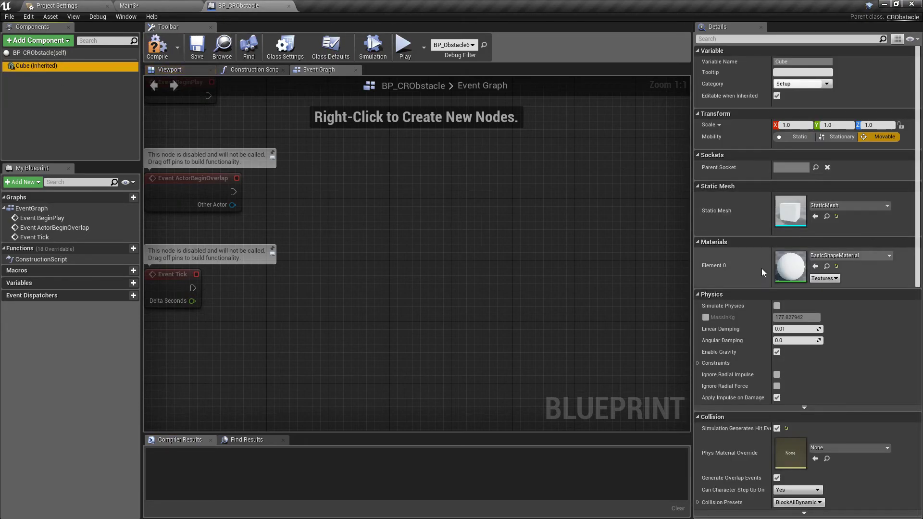
{"action": "left_click", "coordinate": [776, 305]}
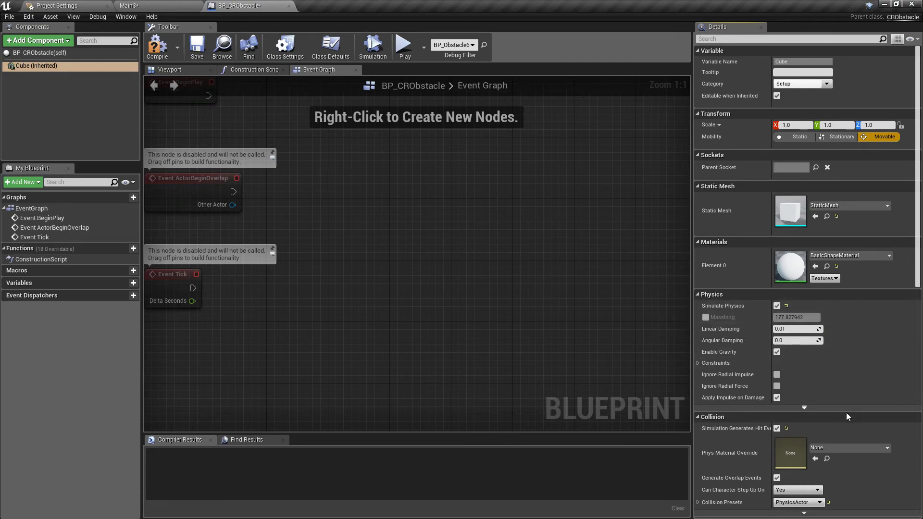
{"action": "left_click", "coordinate": [405, 44]}
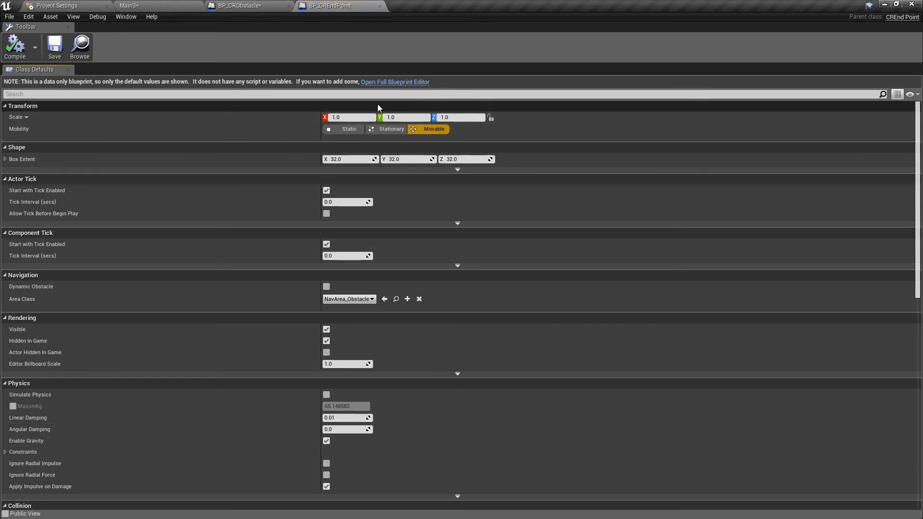
Set BP_CREndPoint's Box collision preset to OverlapAll in the full blueprint editor.
{"action": "left_click", "coordinate": [395, 81]}
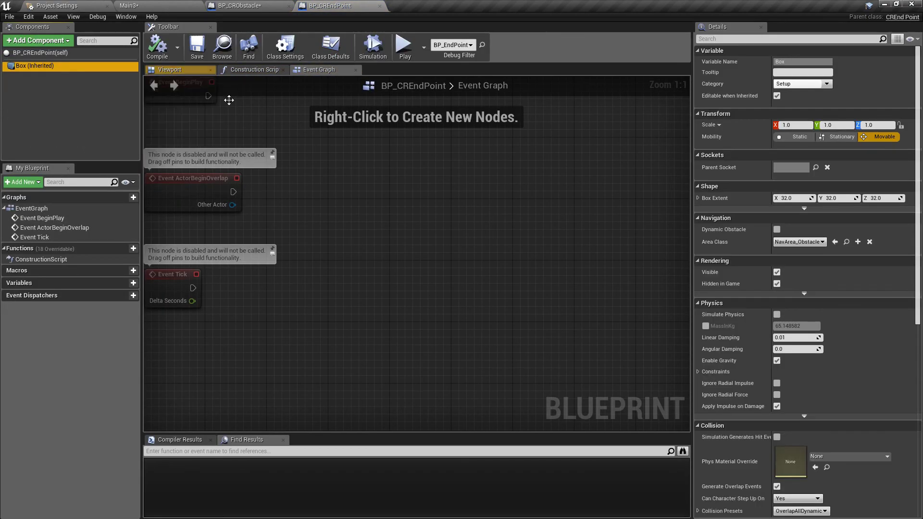
{"action": "scroll", "scroll_direction": "down", "scroll_amount": 3}
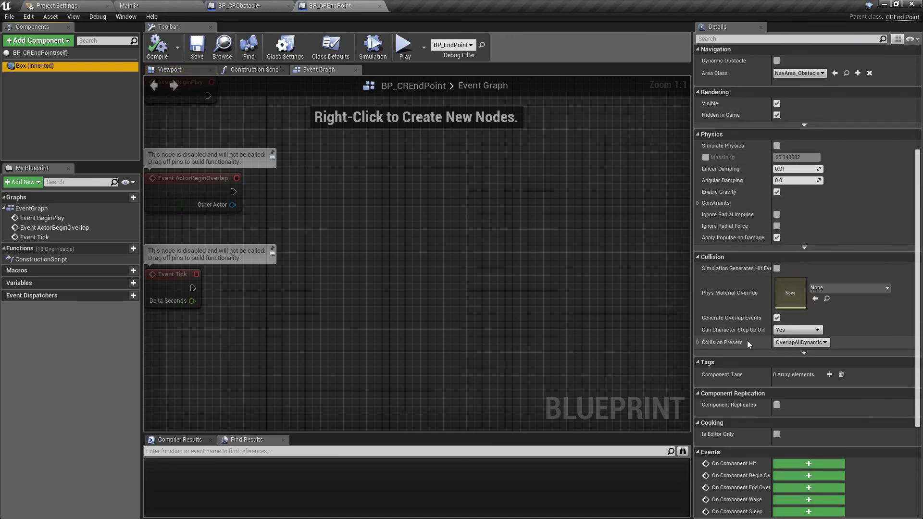
{"action": "left_click", "coordinate": [698, 342]}
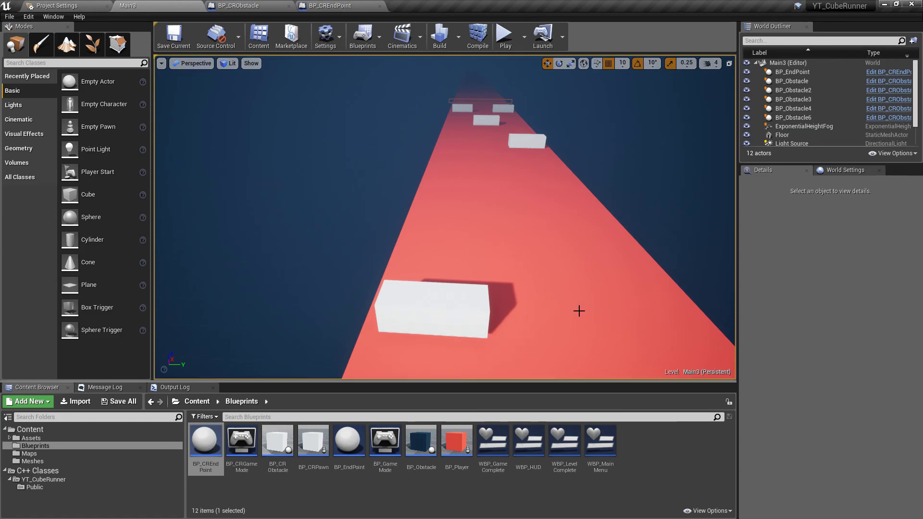
{"action": "mouse_move", "coordinate": [569, 182]}
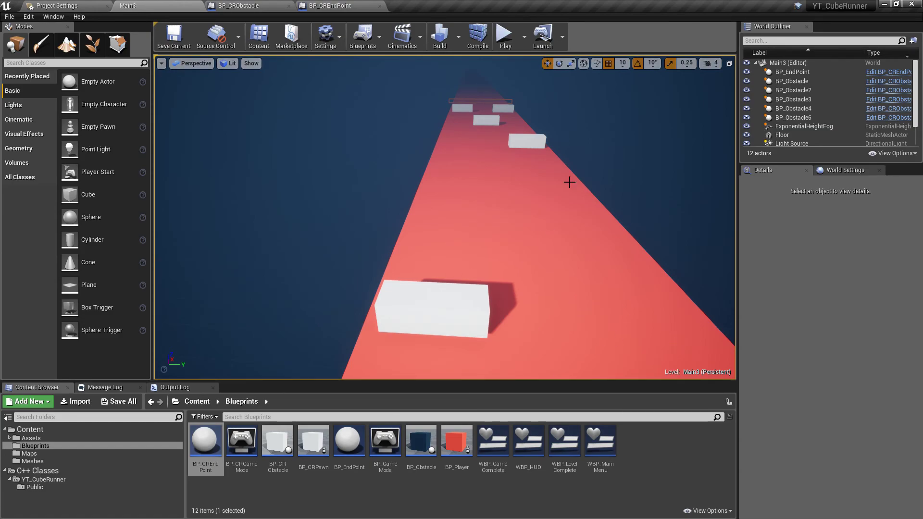